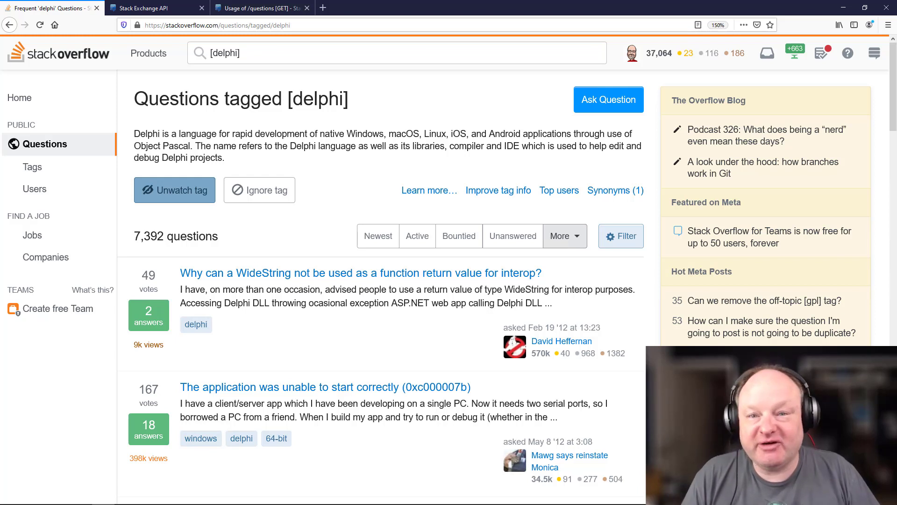
- Browse the Stack Exchange API documentation down to the /questions usage page
{"action": "left_click", "coordinate": [449, 299]}
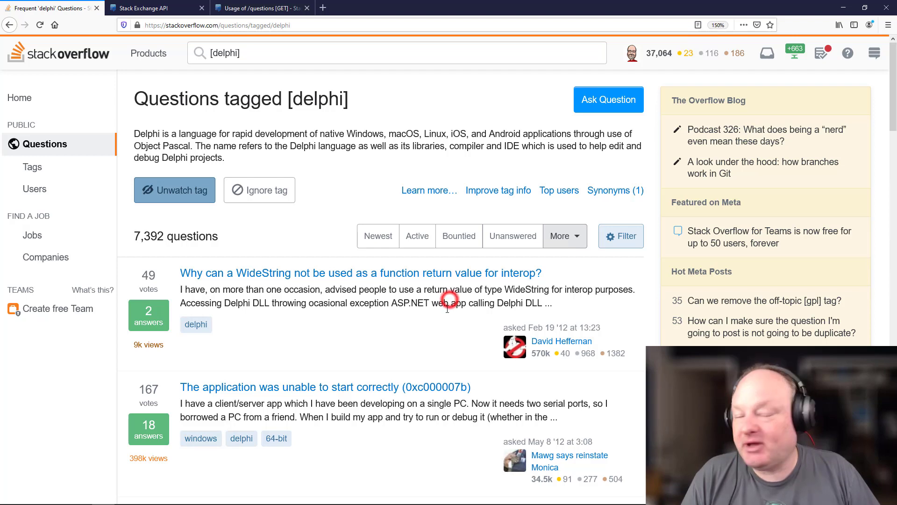
{"action": "scroll", "scroll_direction": "down", "scroll_amount": 3}
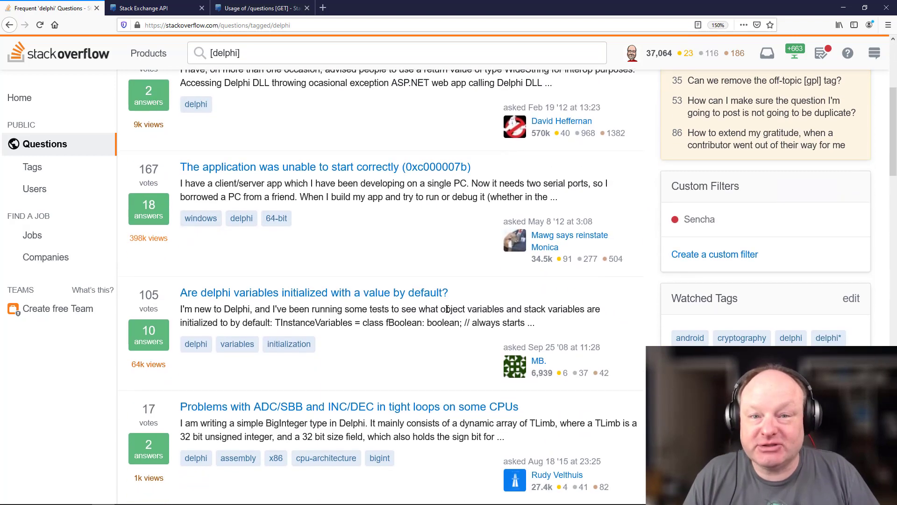
{"action": "scroll", "scroll_direction": "down", "scroll_amount": 3}
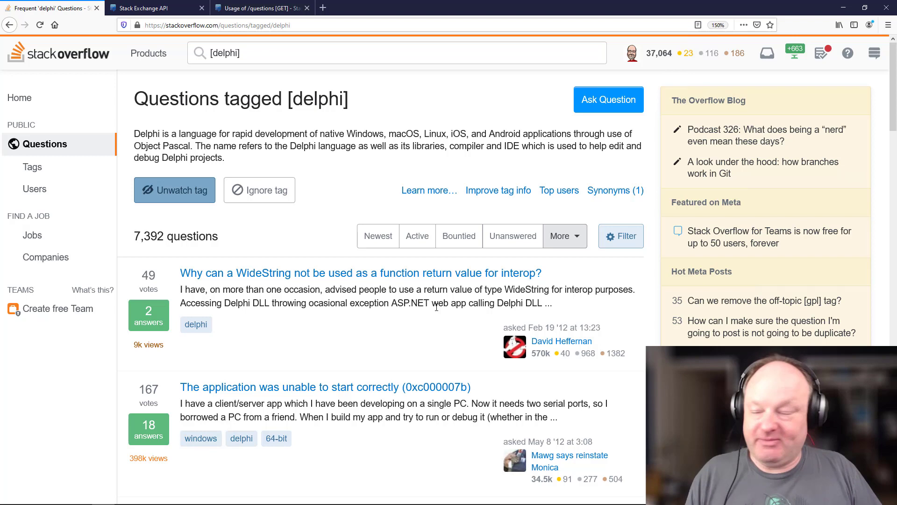
{"action": "left_click", "coordinate": [149, 7]}
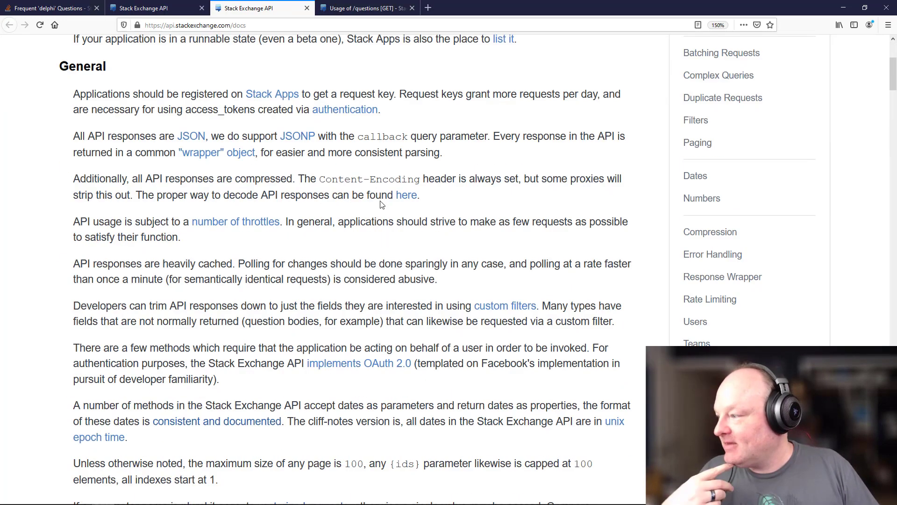
{"action": "scroll", "scroll_direction": "down", "scroll_amount": 3}
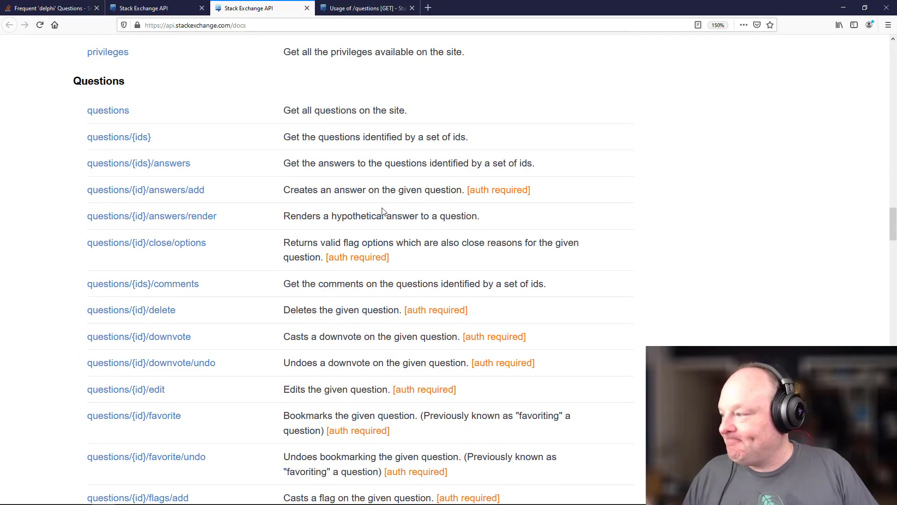
{"action": "scroll", "scroll_direction": "up", "scroll_amount": 3}
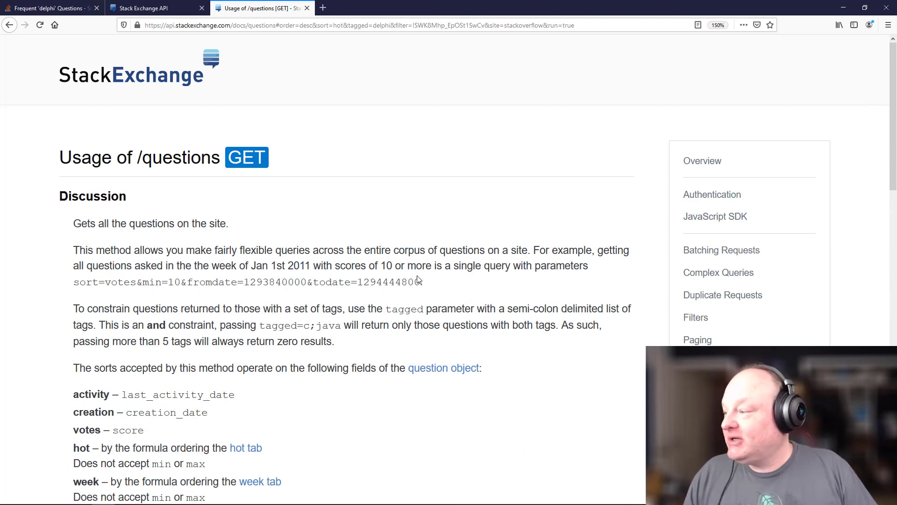
{"action": "scroll", "scroll_direction": "down", "scroll_amount": 3}
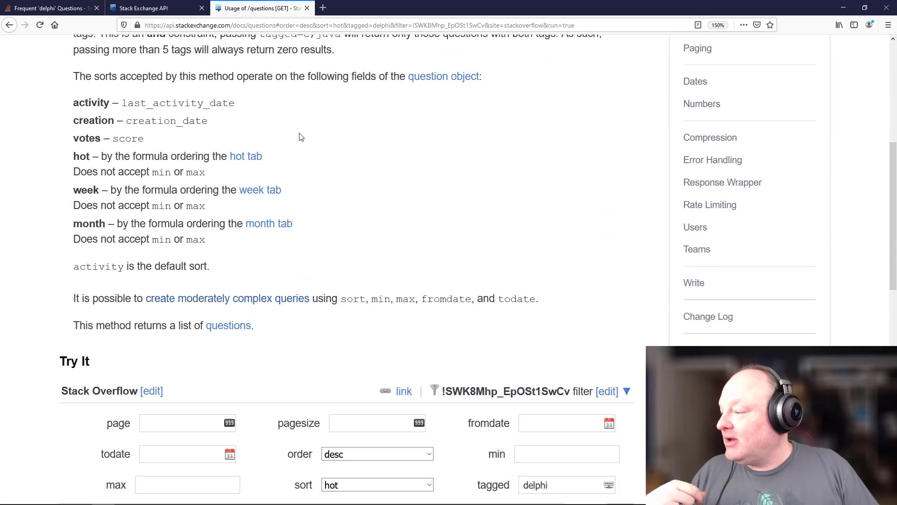
{"action": "scroll", "scroll_direction": "down", "scroll_amount": 3}
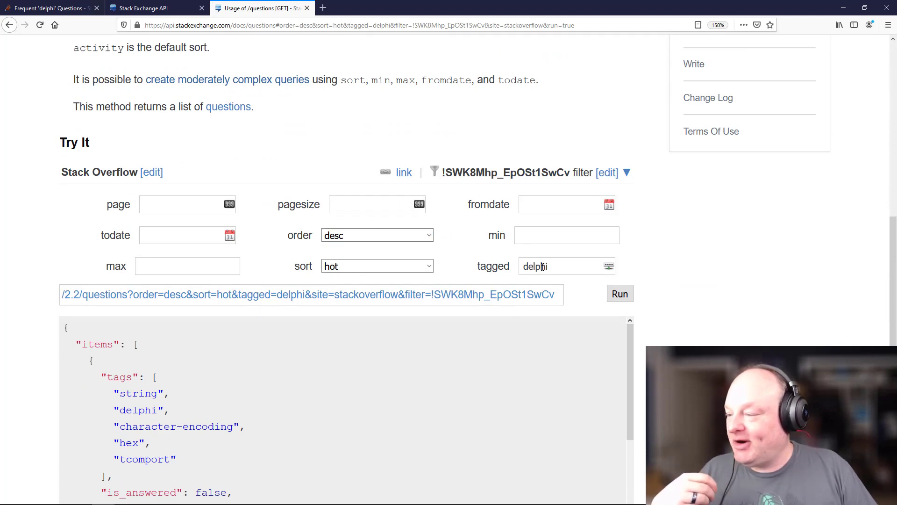
- Select the delphi tag value in Try It and open the filter's field edit panel
{"action": "double_click", "coordinate": [534, 266]}
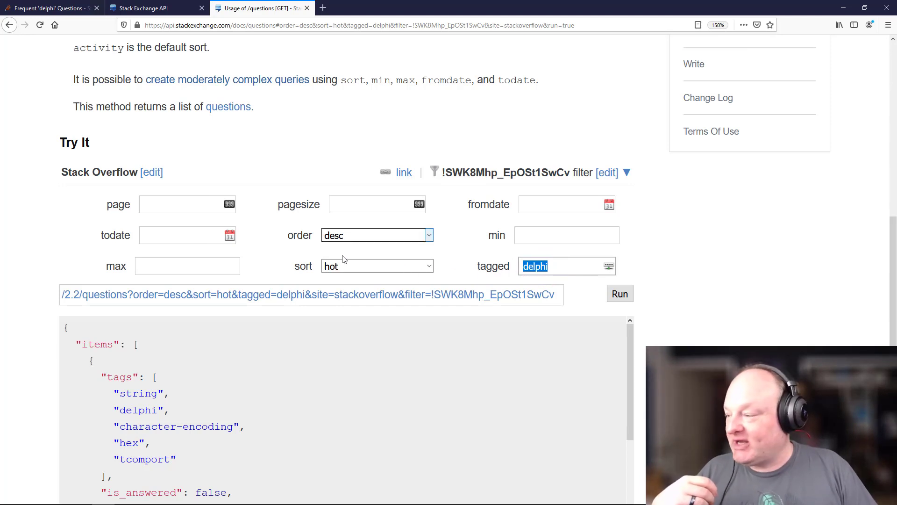
{"action": "mouse_move", "coordinate": [607, 176]}
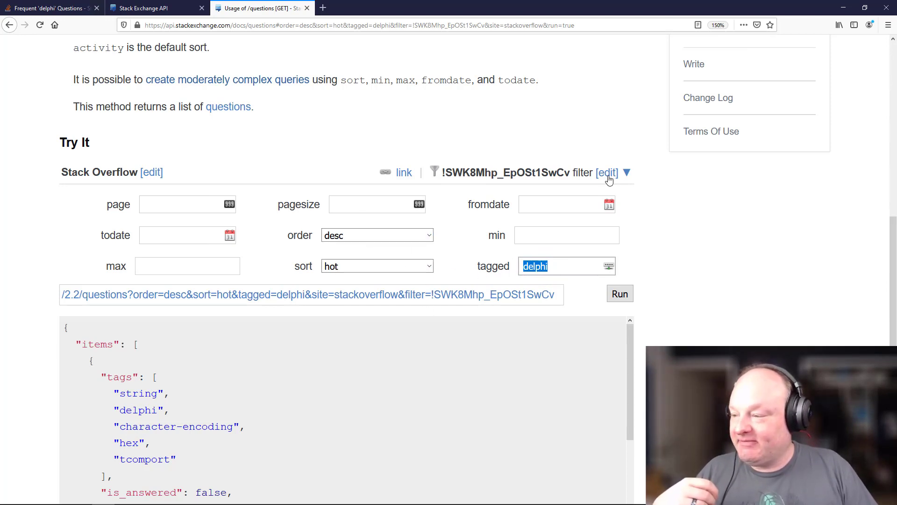
{"action": "left_click", "coordinate": [605, 172]}
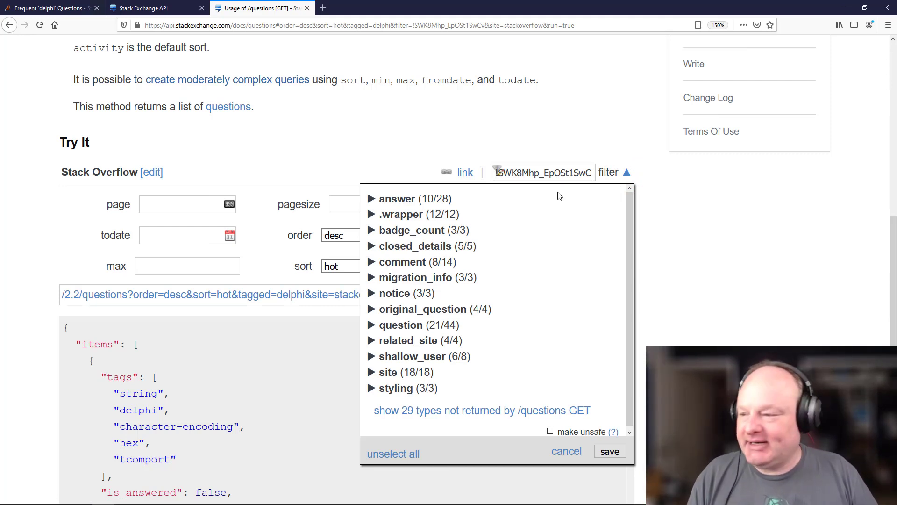
{"action": "left_click", "coordinate": [632, 172]}
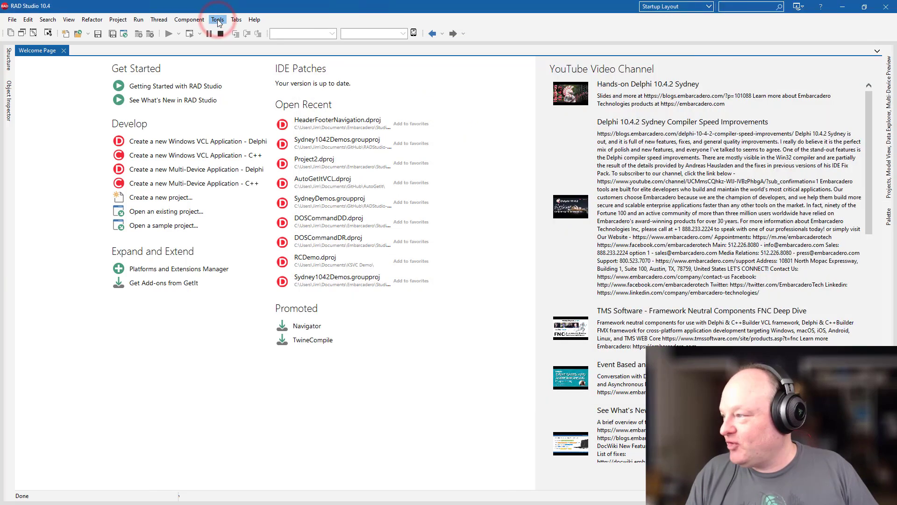
{"action": "left_click", "coordinate": [217, 19]}
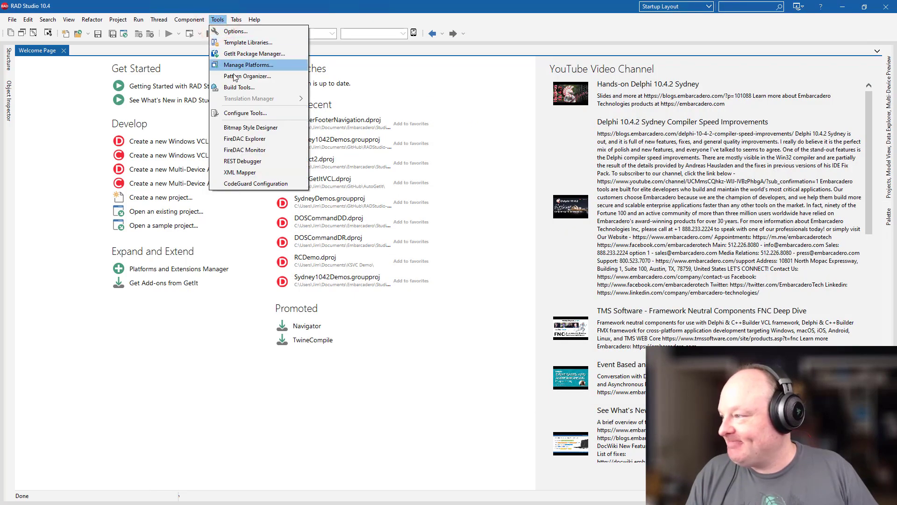
{"action": "mouse_move", "coordinate": [244, 154]}
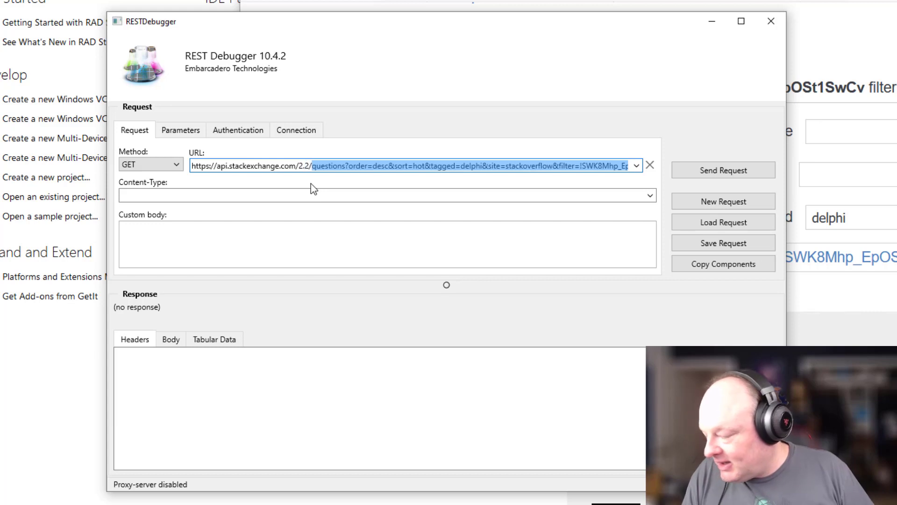
{"action": "mouse_move", "coordinate": [314, 191]}
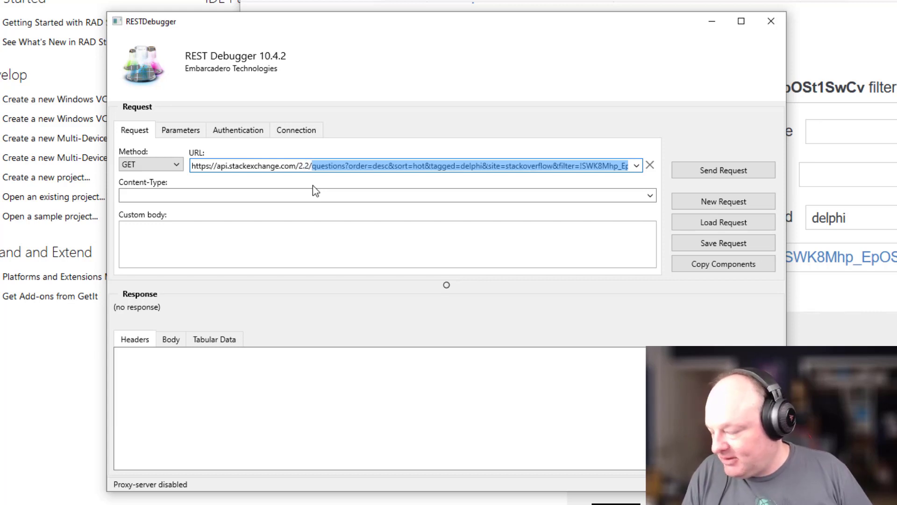
{"action": "left_click", "coordinate": [647, 196]}
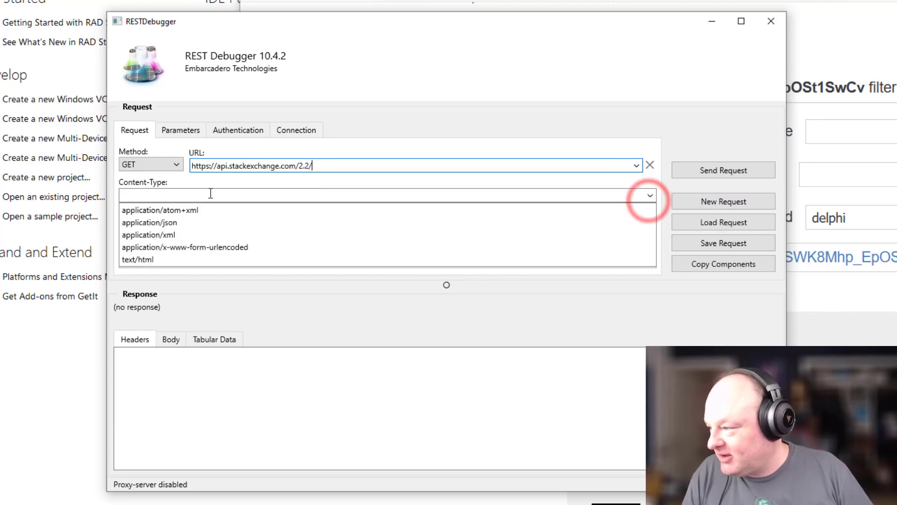
{"action": "left_click", "coordinate": [181, 130]}
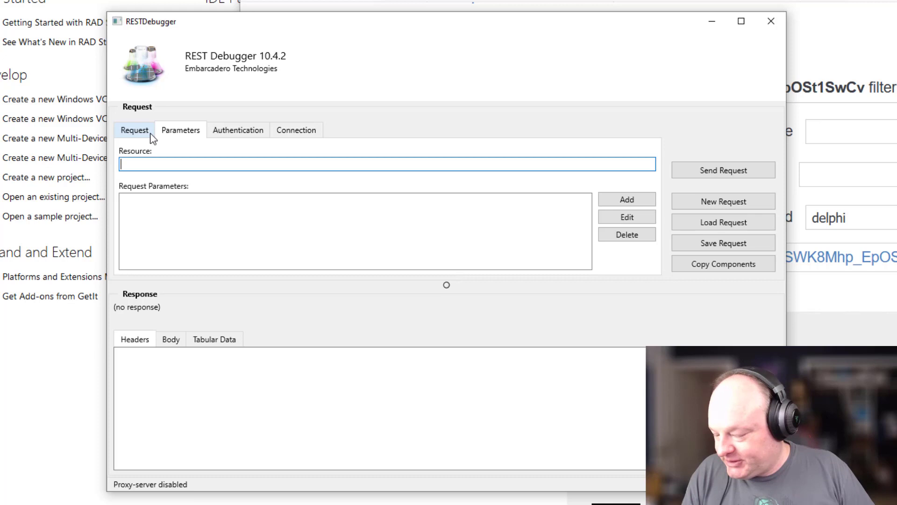
- Set the resource to questions and add the site=stackoverflow parameter
{"action": "key", "text": "alt+tab"}
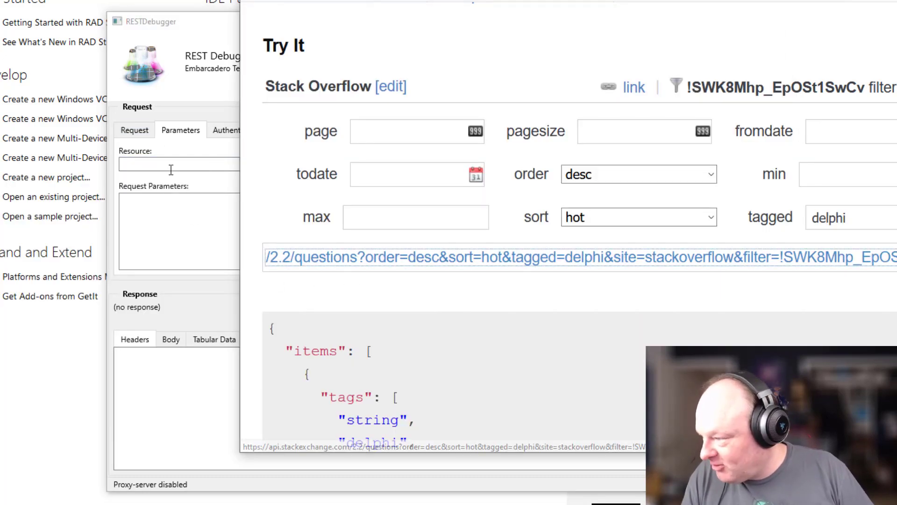
{"action": "type", "text": "quew"}
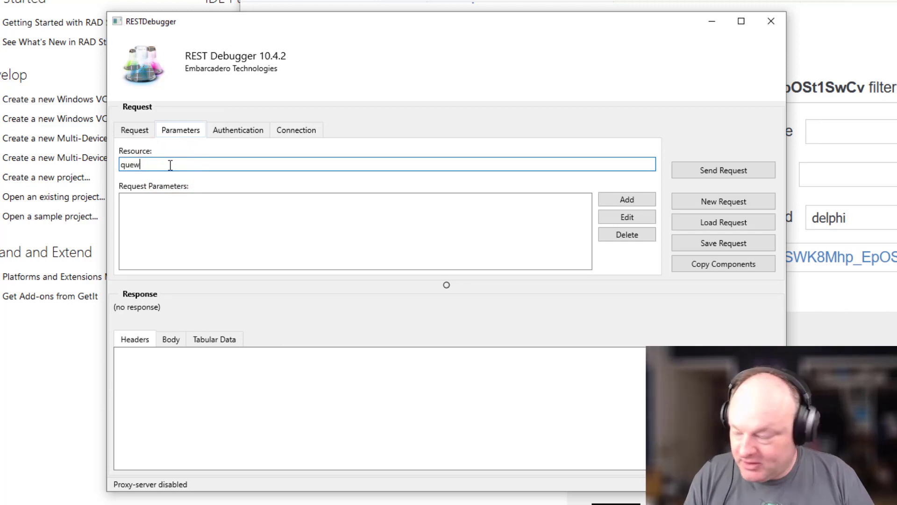
{"action": "type", "text": "questions"}
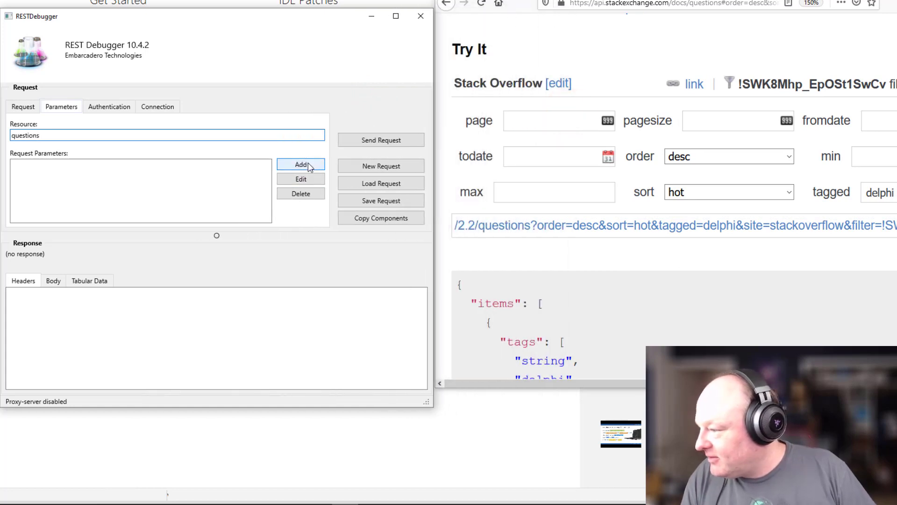
{"action": "left_click", "coordinate": [300, 165]}
{"action": "type", "text": "stackoverflow"}
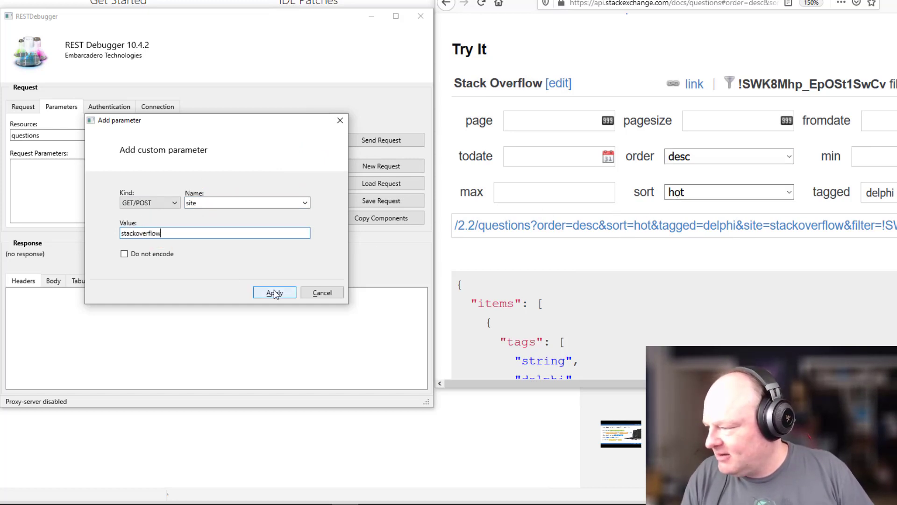
{"action": "left_click", "coordinate": [274, 291]}
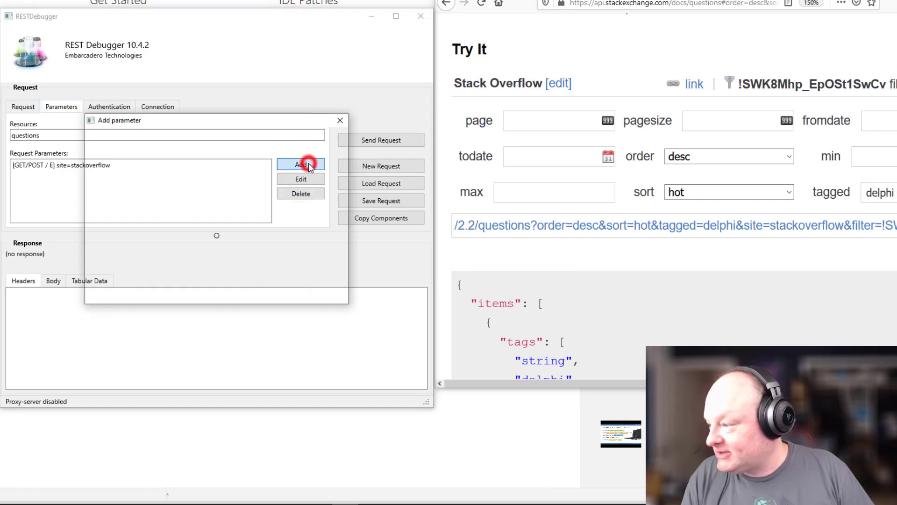
- Add tagged=delphi and the unencoded filter=!SWK8Mhp_EpOSt1SwCv parameters
{"action": "left_click", "coordinate": [301, 163]}
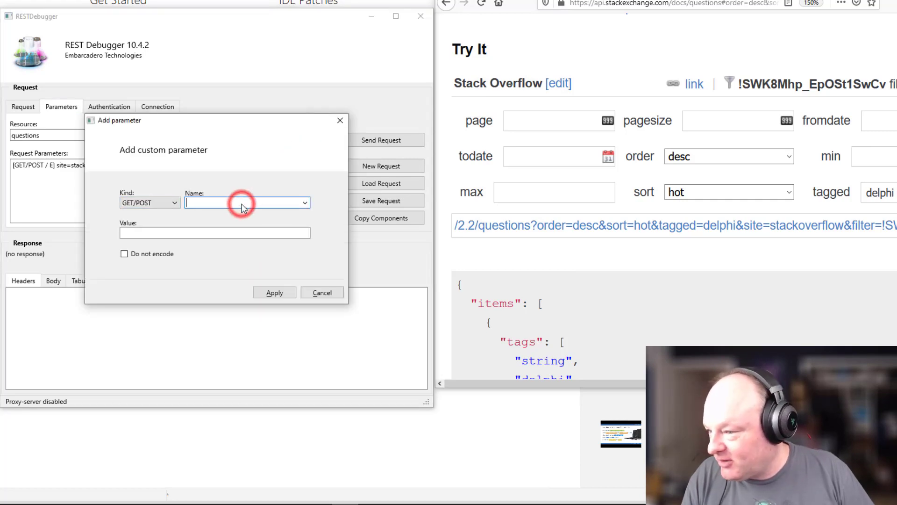
{"action": "type", "text": "tagged"}
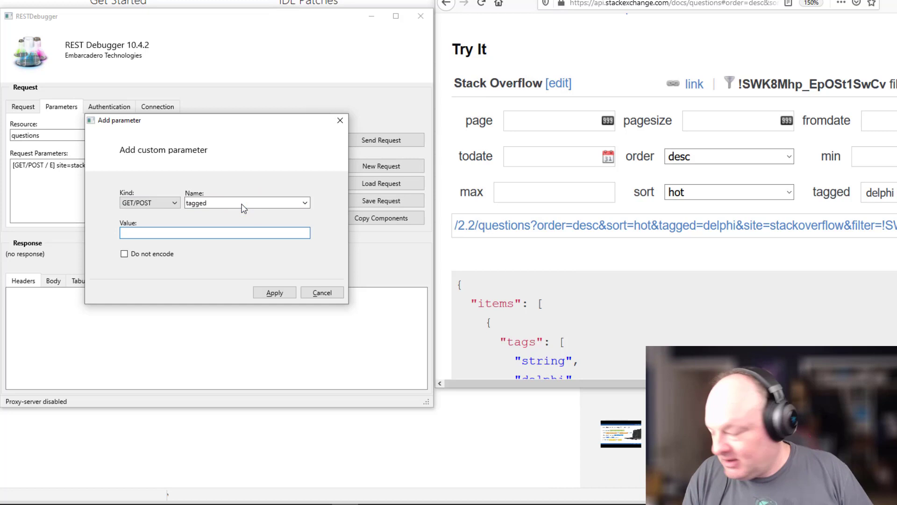
{"action": "left_click", "coordinate": [274, 292]}
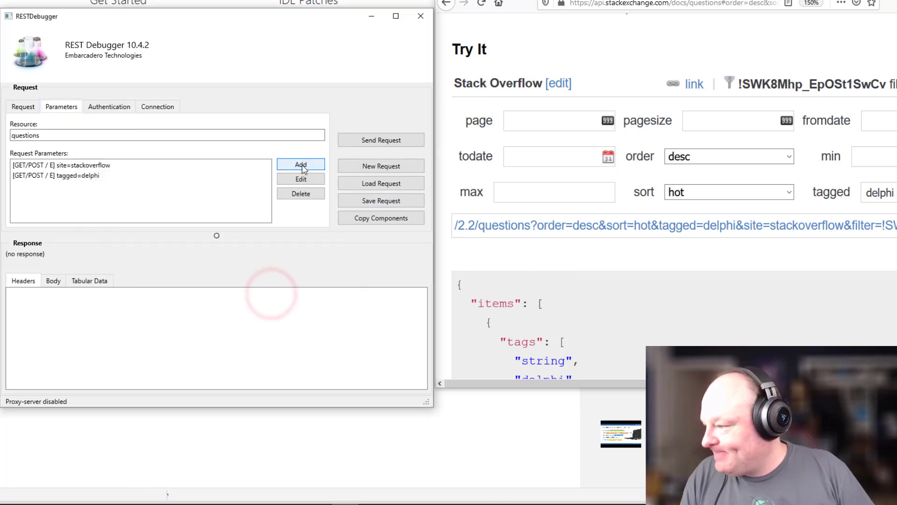
{"action": "left_click", "coordinate": [301, 164]}
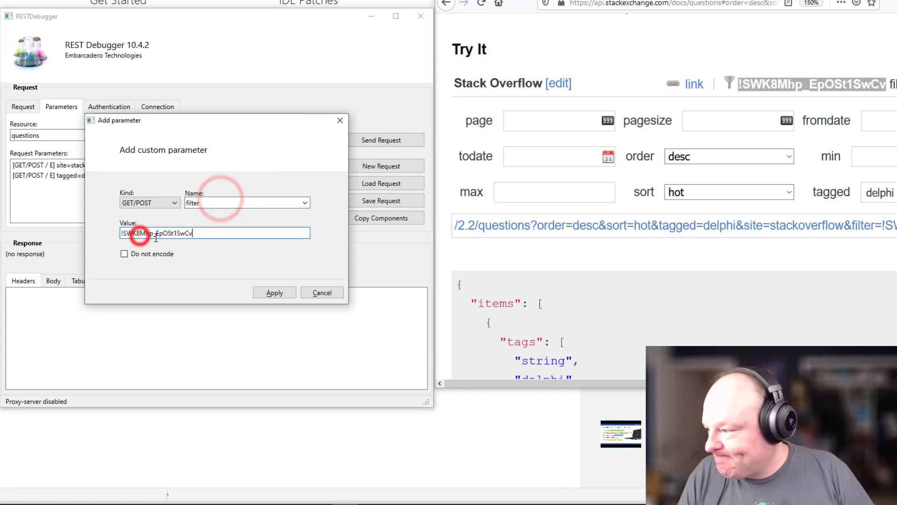
{"action": "left_click", "coordinate": [125, 254]}
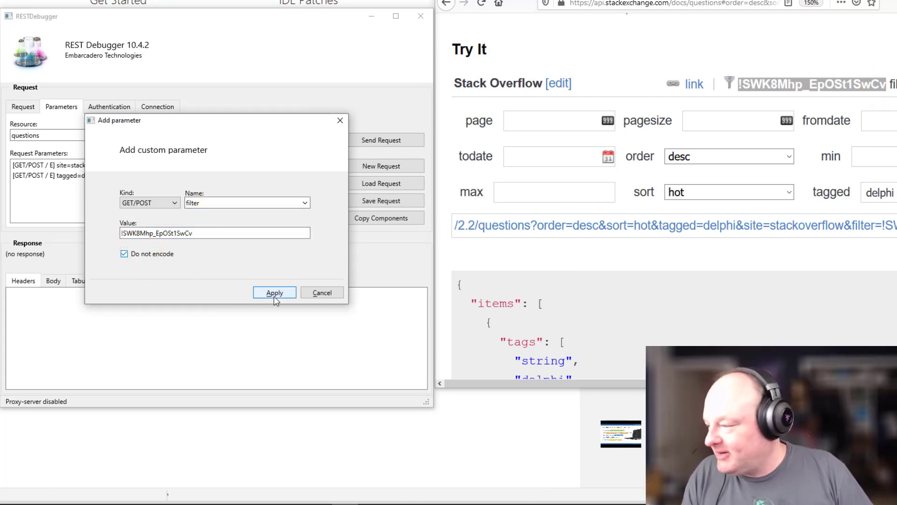
{"action": "left_click", "coordinate": [275, 291]}
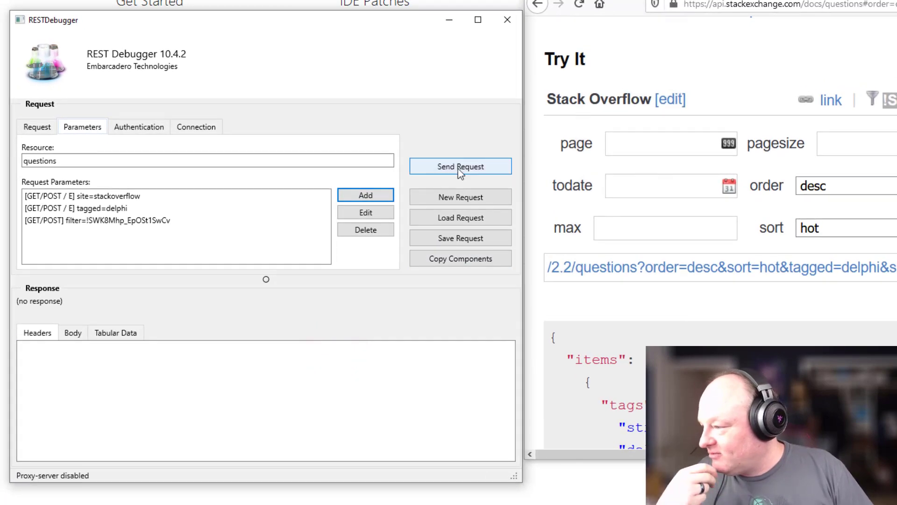
- Send the request and show the response as tabular data with JSON root element items
{"action": "left_click", "coordinate": [460, 167]}
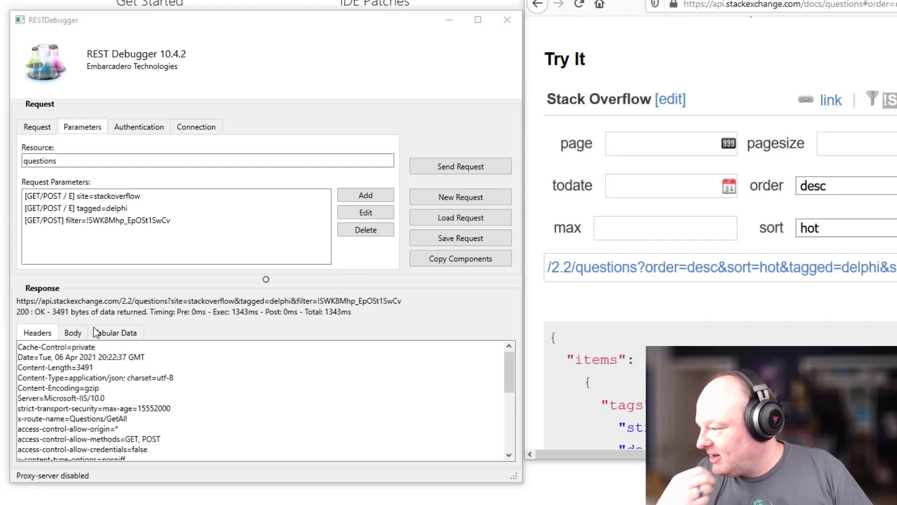
{"action": "left_click", "coordinate": [62, 332]}
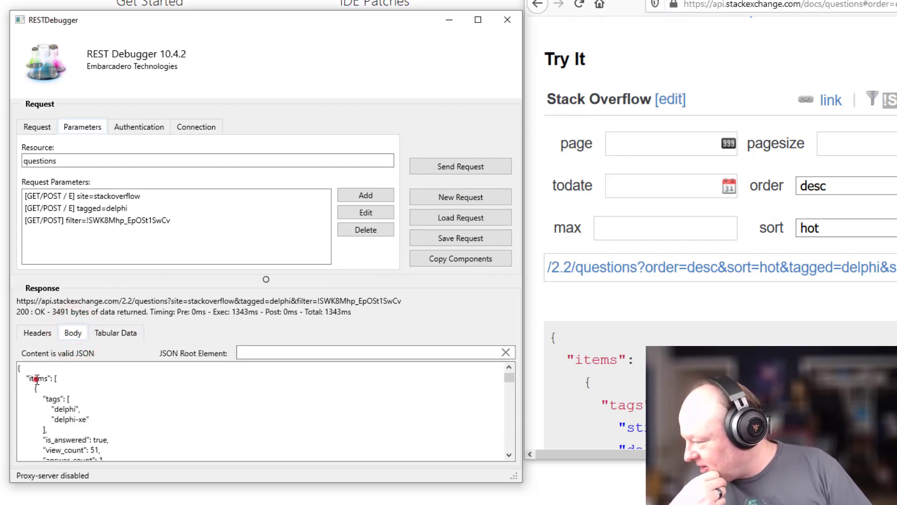
{"action": "double_click", "coordinate": [33, 379]}
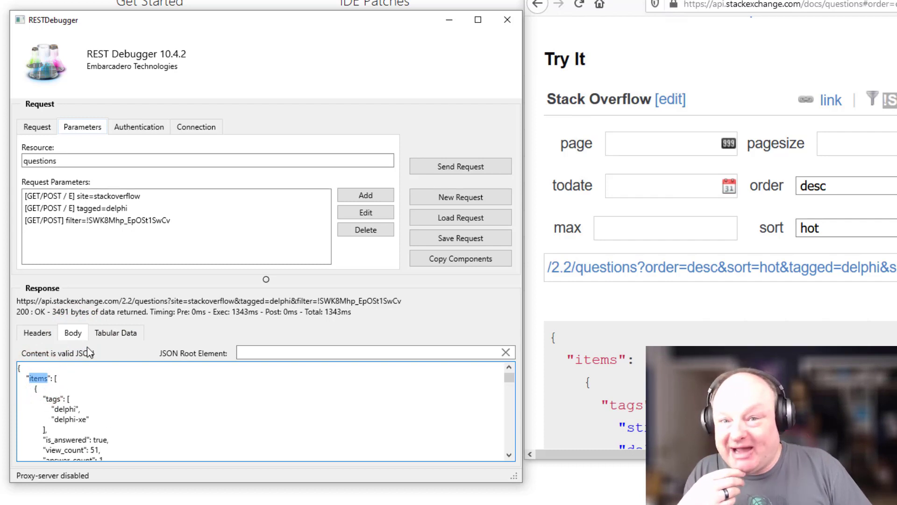
{"action": "left_click", "coordinate": [116, 333]}
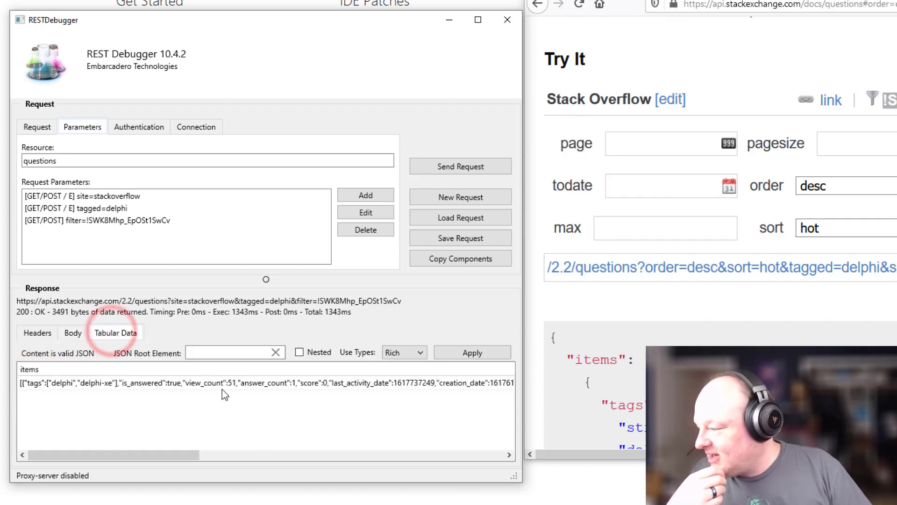
{"action": "left_click", "coordinate": [219, 353]}
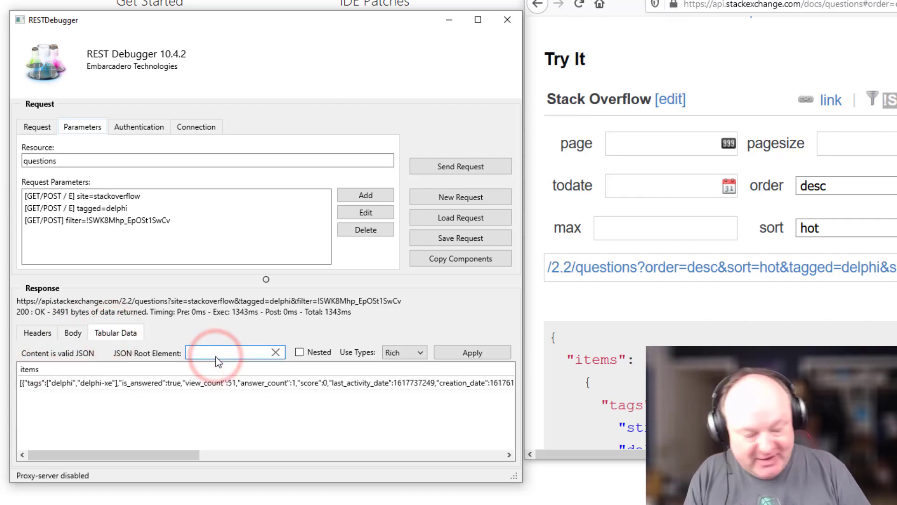
{"action": "type", "text": "items"}
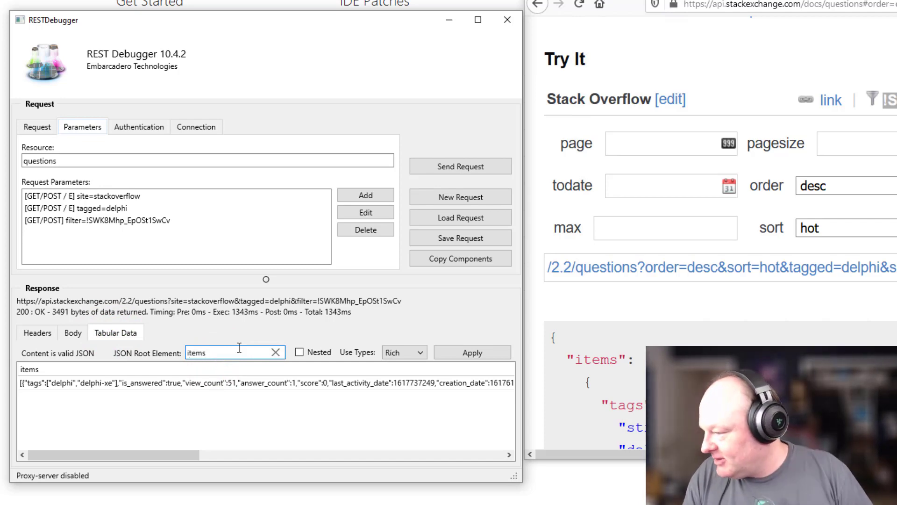
{"action": "left_click", "coordinate": [472, 351]}
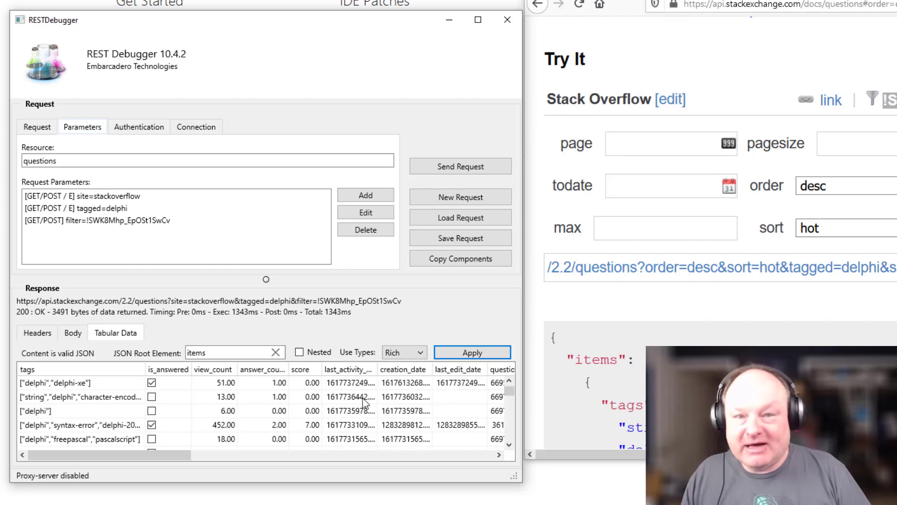
{"action": "mouse_move", "coordinate": [476, 275]}
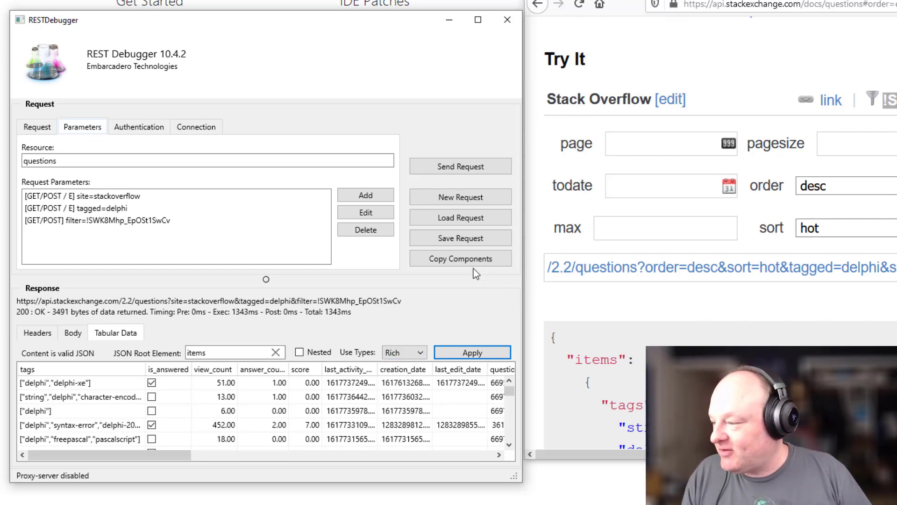
- Copy the REST components and create a new Delphi Multi-Device Blank Application to paste them into
{"action": "left_click", "coordinate": [460, 259]}
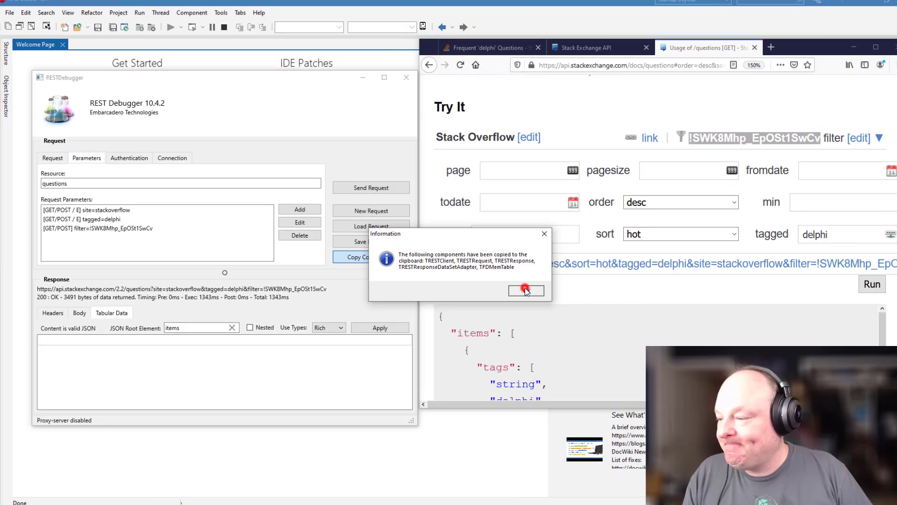
{"action": "left_click", "coordinate": [525, 290]}
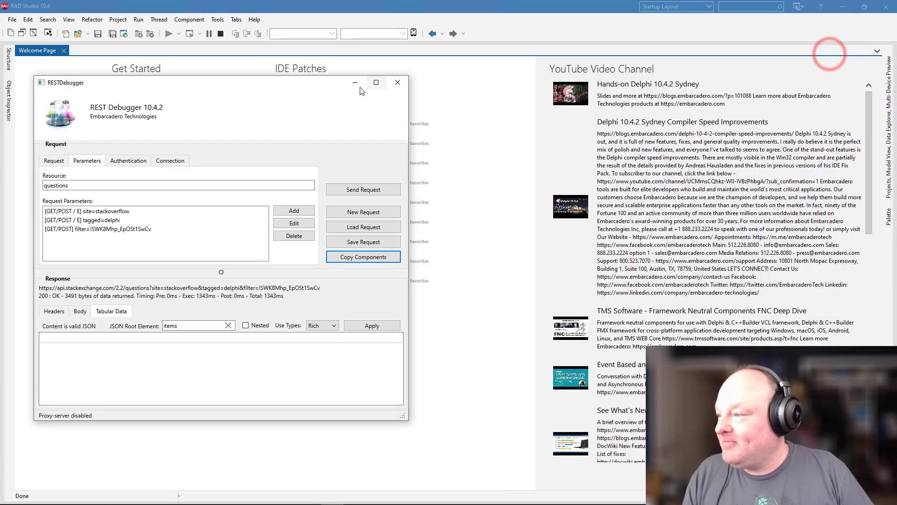
{"action": "left_click", "coordinate": [397, 82]}
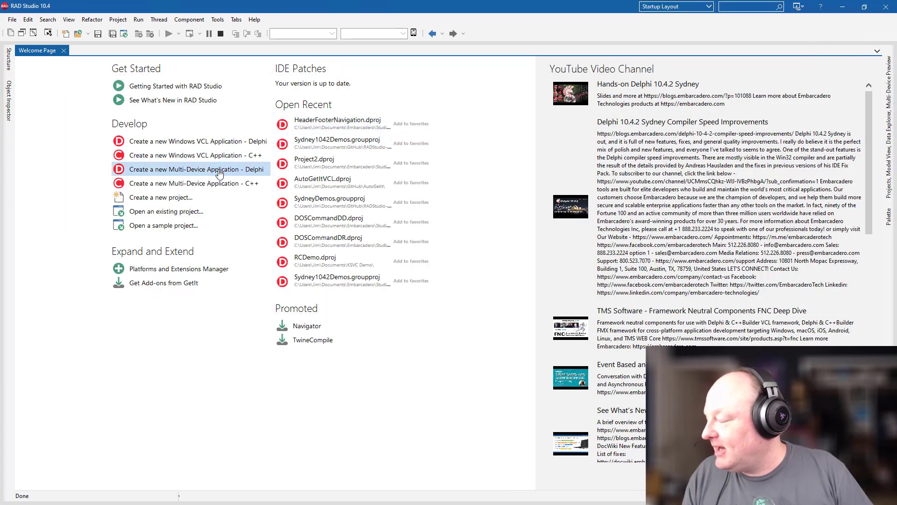
{"action": "left_click", "coordinate": [219, 170]}
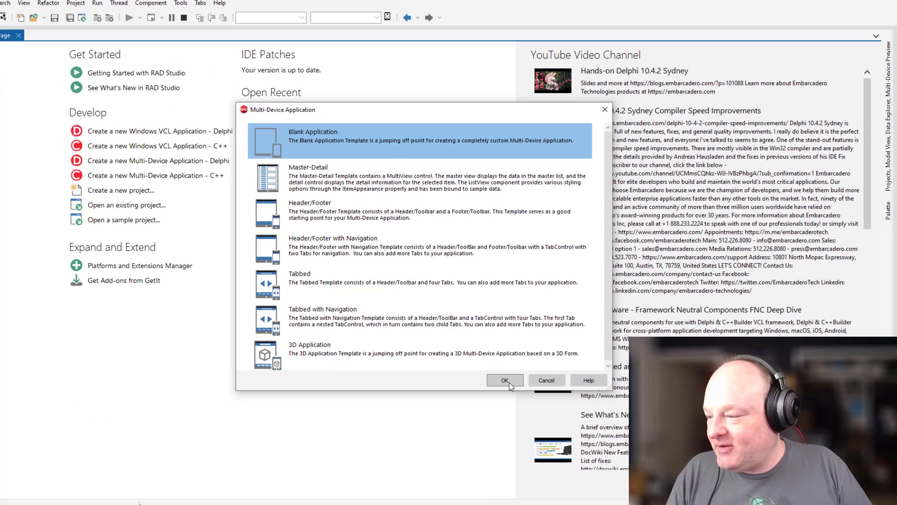
{"action": "left_click", "coordinate": [547, 380]}
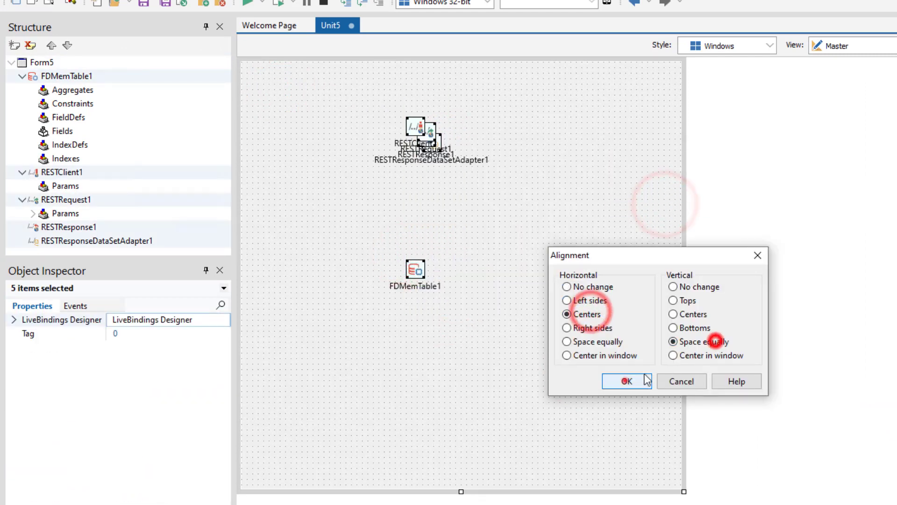
- Align the components in a column and review the REST client's BaseURL and request Params
{"action": "left_click", "coordinate": [627, 381]}
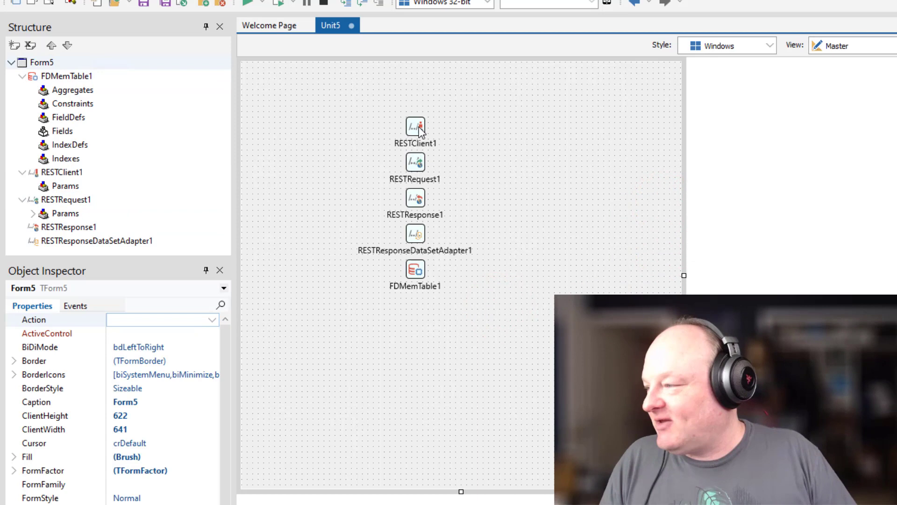
{"action": "left_click", "coordinate": [417, 127]}
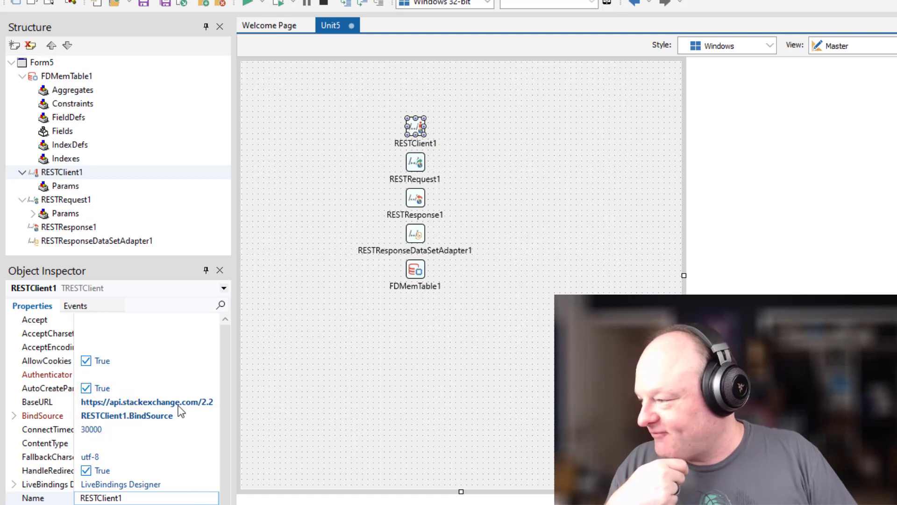
{"action": "left_click", "coordinate": [415, 162]}
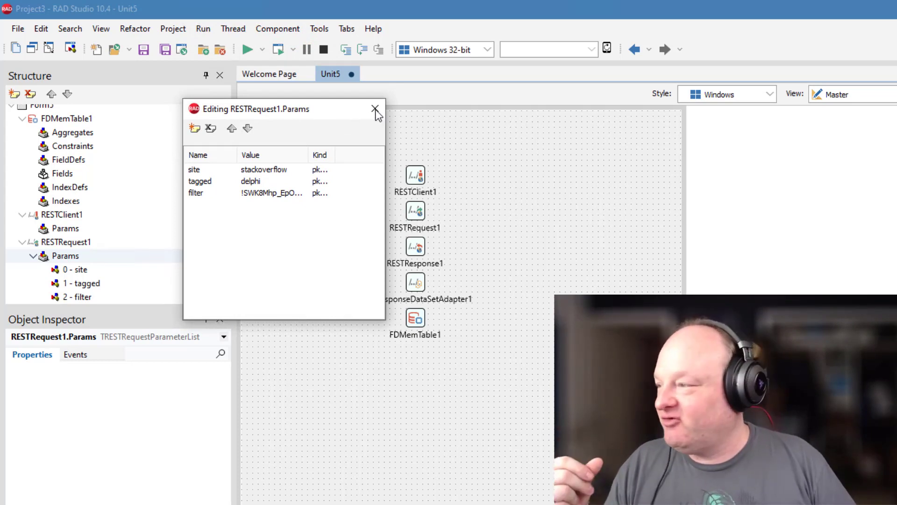
{"action": "left_click", "coordinate": [374, 108]}
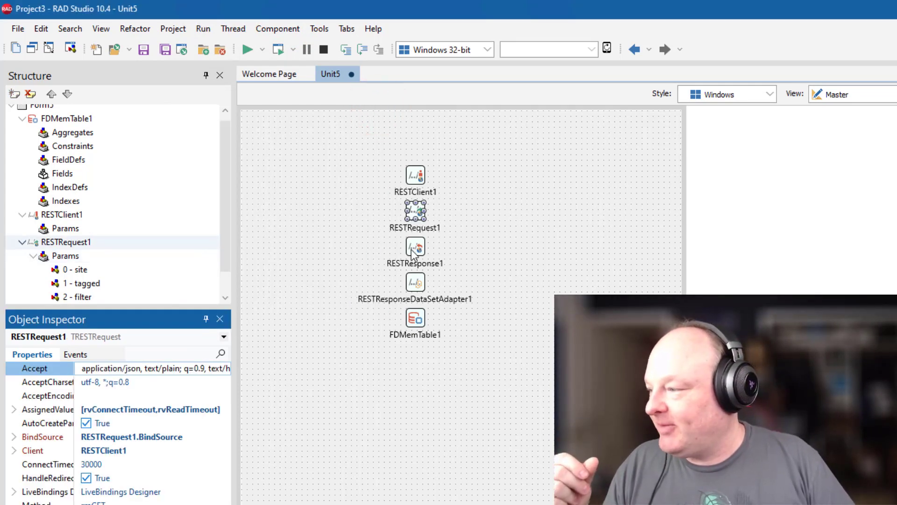
- Review the response RootElement and the dataset adapter's Dataset link to FDMemTable
{"action": "left_click", "coordinate": [417, 247]}
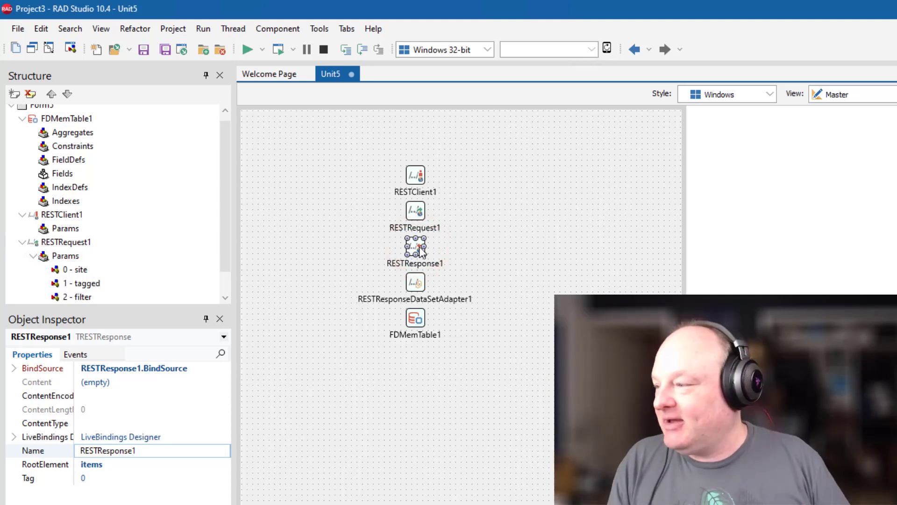
{"action": "left_click", "coordinate": [415, 283]}
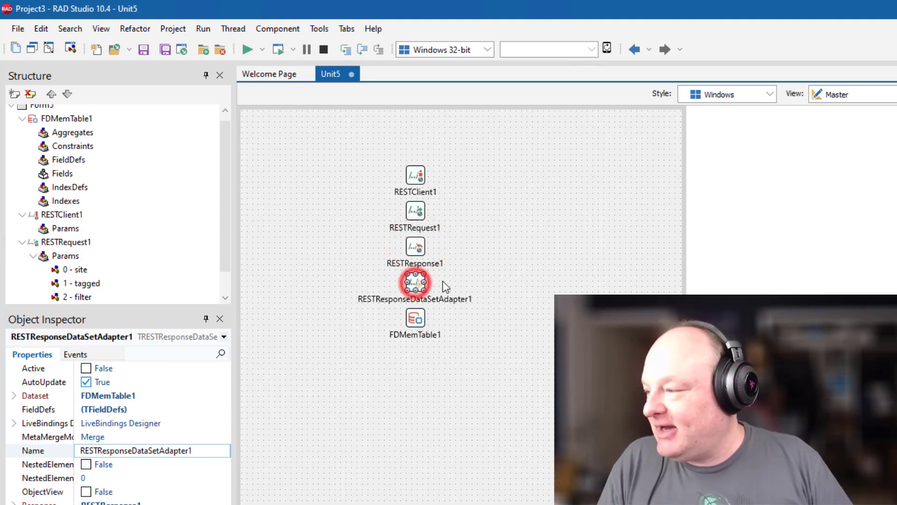
{"action": "left_click", "coordinate": [415, 318]}
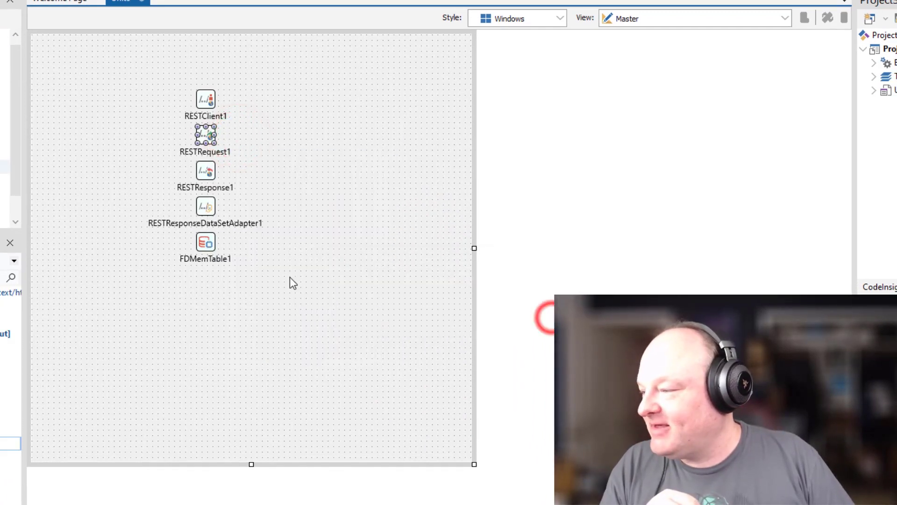
{"action": "right_click", "coordinate": [206, 242]}
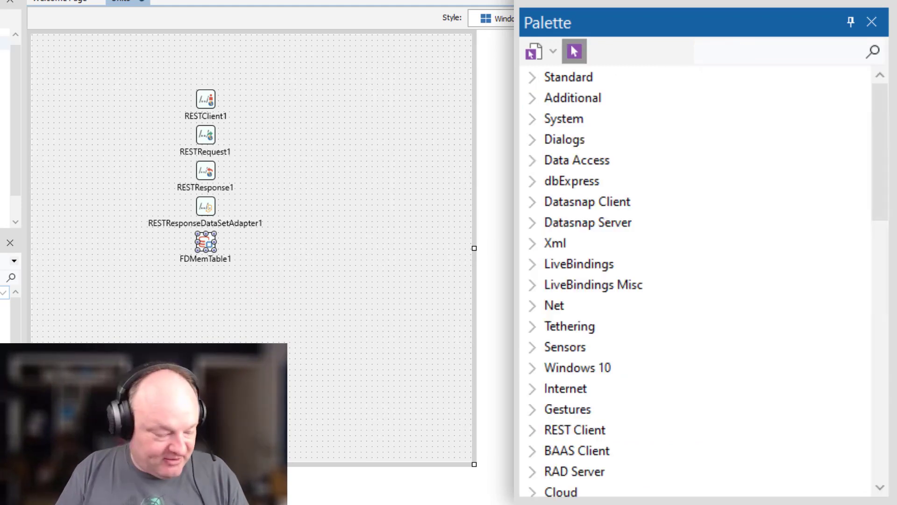
- Search the Tool Palette for a TLayout to drop on the form
{"action": "type", "text": "layout"}
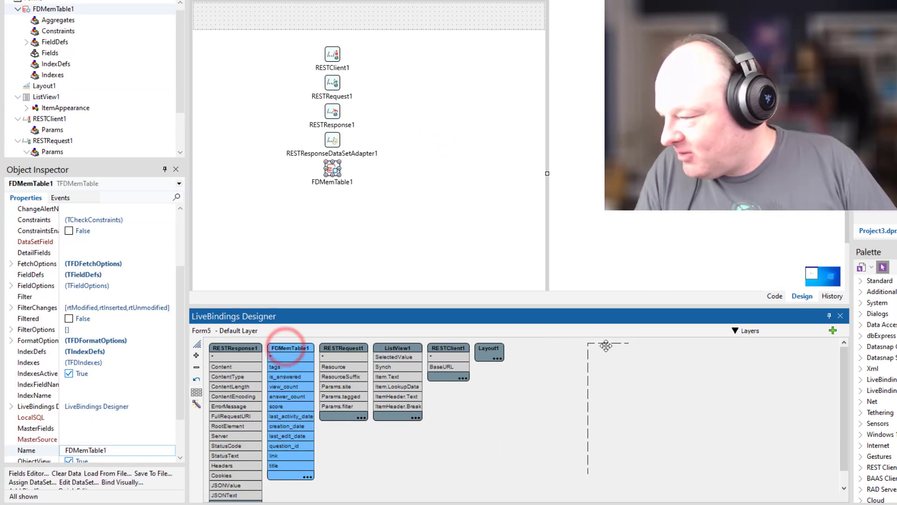
- Rearrange the diagram blocks and link ListView1.Synch and Item.Text to FDMemTable1 fields
{"action": "left_click_drag", "start_coordinate": [290, 348], "coordinate": [611, 347]}
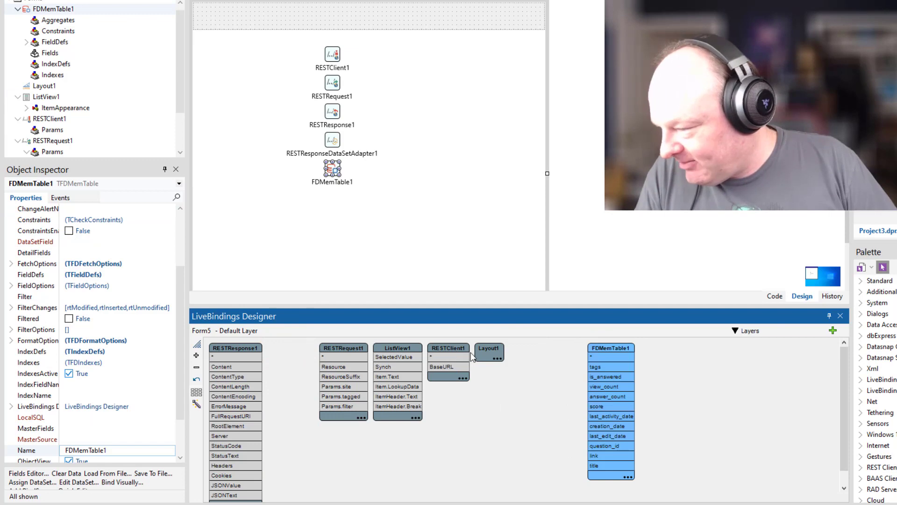
{"action": "left_click", "coordinate": [399, 347]}
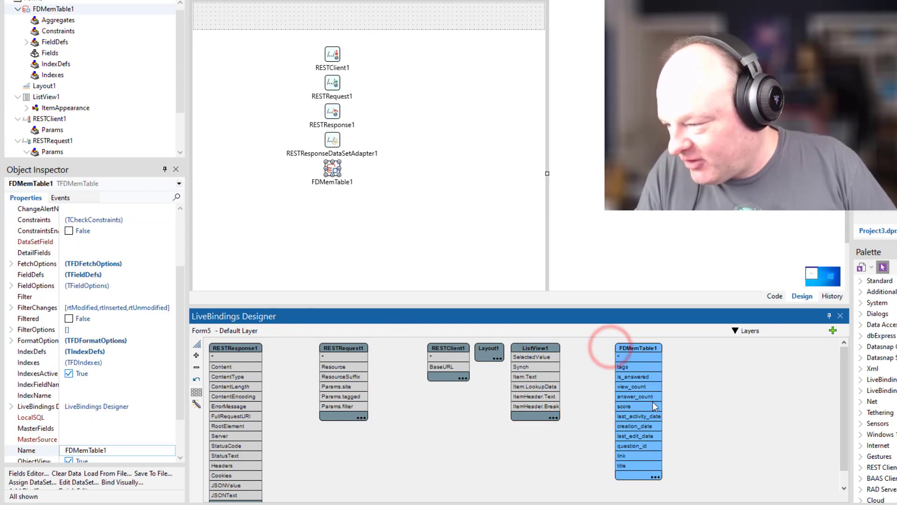
{"action": "left_click", "coordinate": [536, 348]}
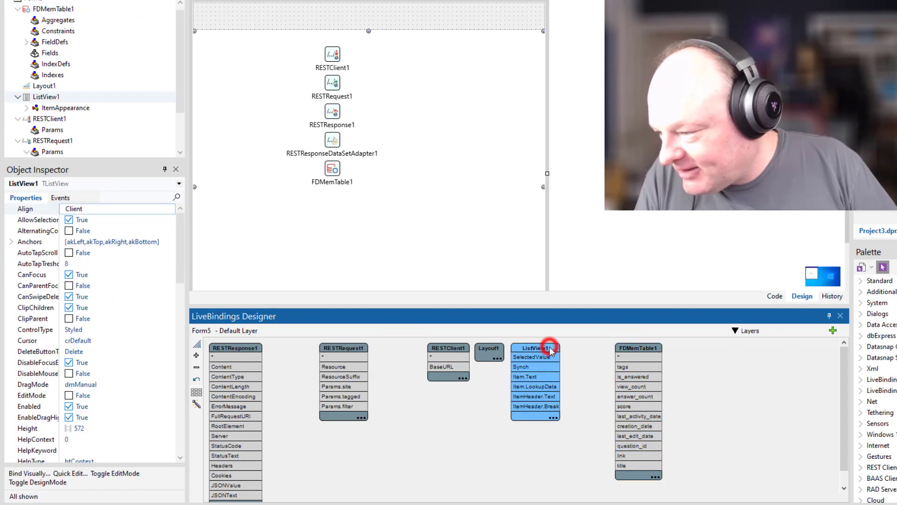
{"action": "left_click", "coordinate": [639, 347]}
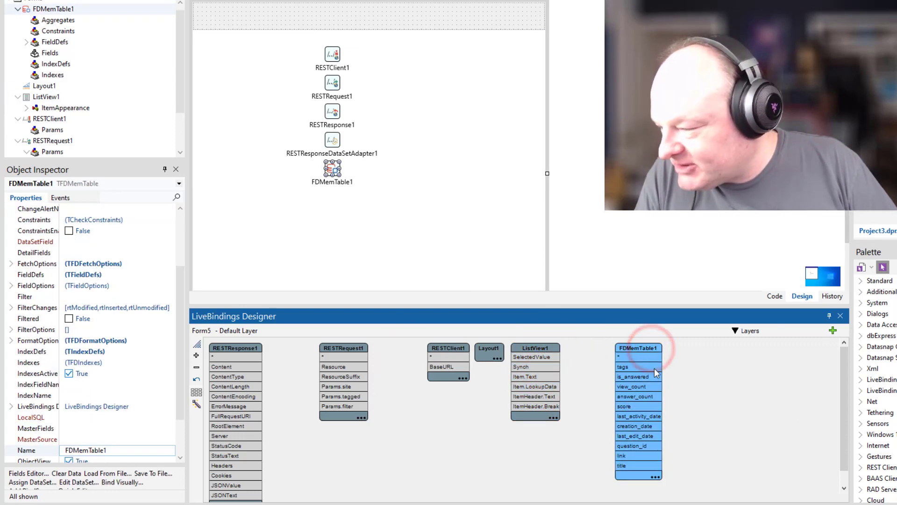
{"action": "left_click_drag", "start_coordinate": [549, 367], "coordinate": [639, 356]}
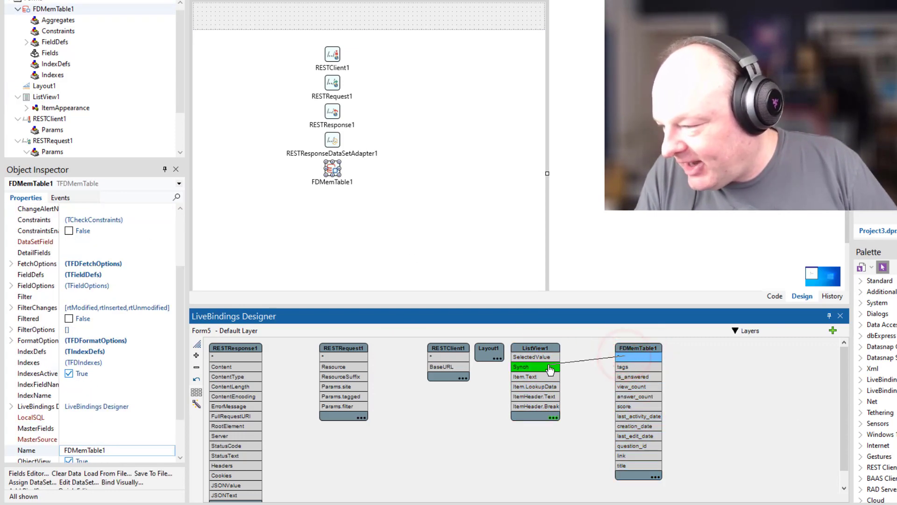
{"action": "left_click_drag", "start_coordinate": [549, 366], "coordinate": [639, 367]}
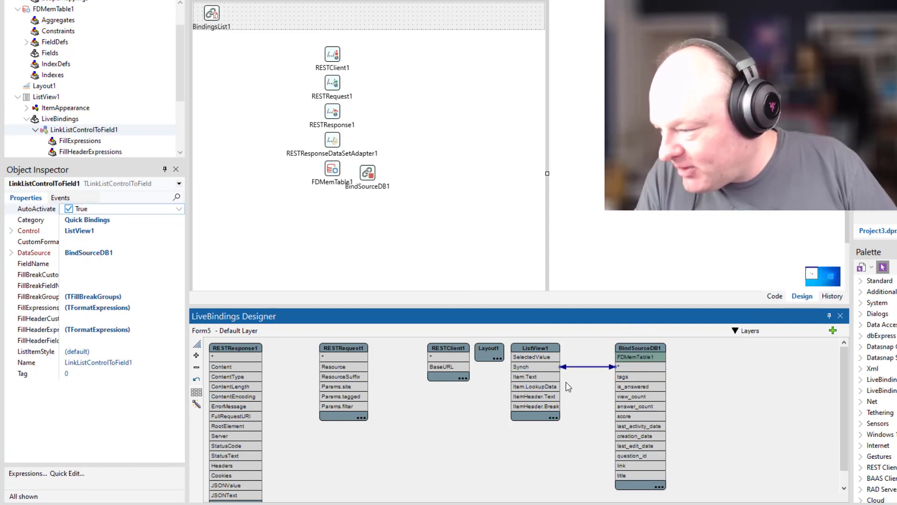
{"action": "mouse_move", "coordinate": [638, 426]}
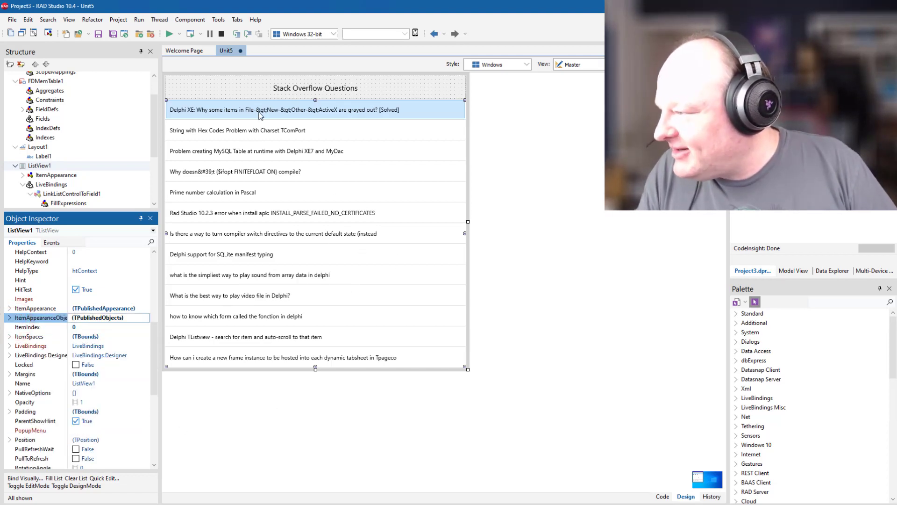
{"action": "mouse_move", "coordinate": [275, 114]}
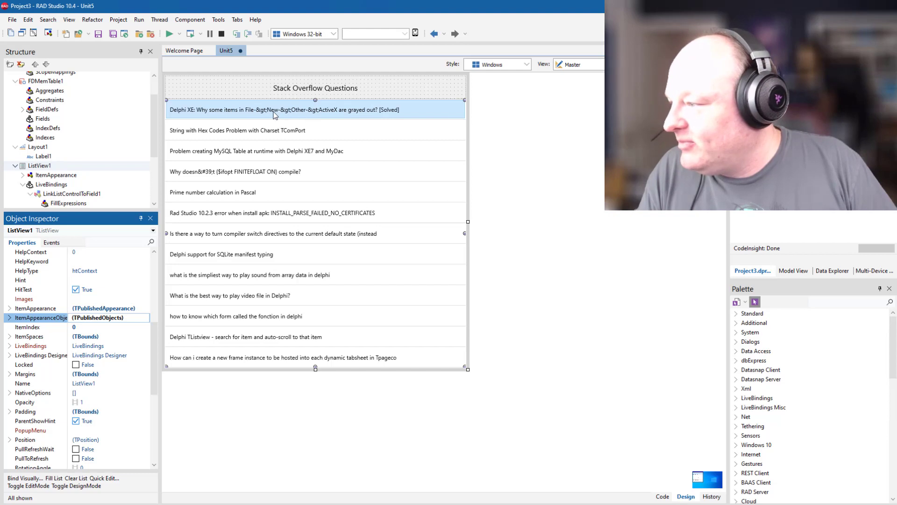
{"action": "mouse_move", "coordinate": [275, 191]}
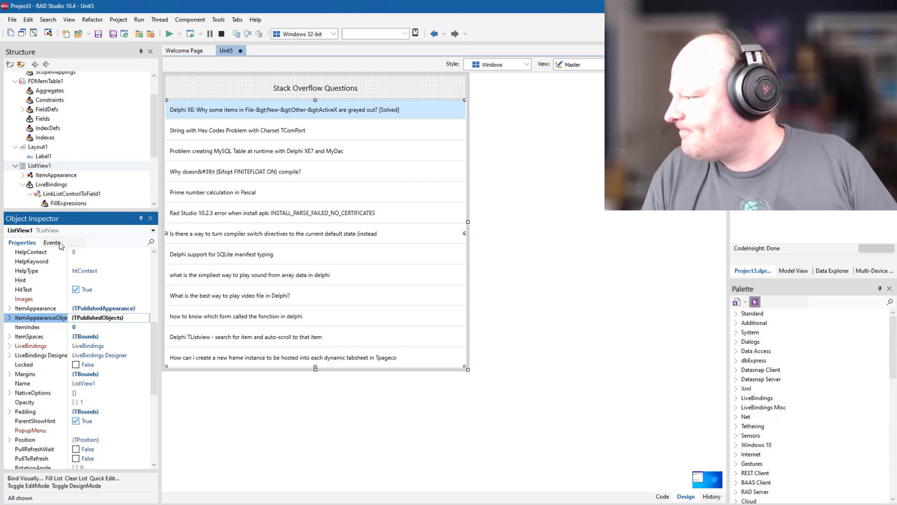
- Set the form's Caption to 'Stack Overflow REST Client'
{"action": "left_click", "coordinate": [237, 158]}
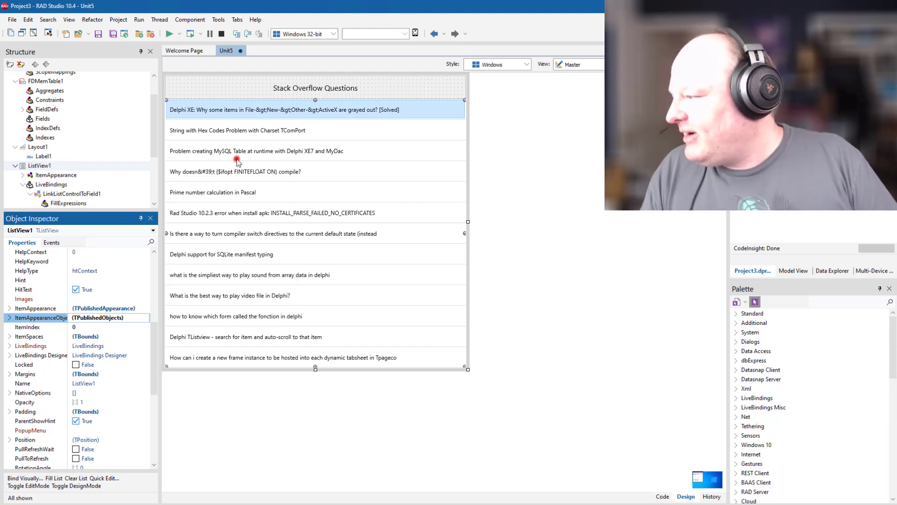
{"action": "left_click", "coordinate": [51, 242]}
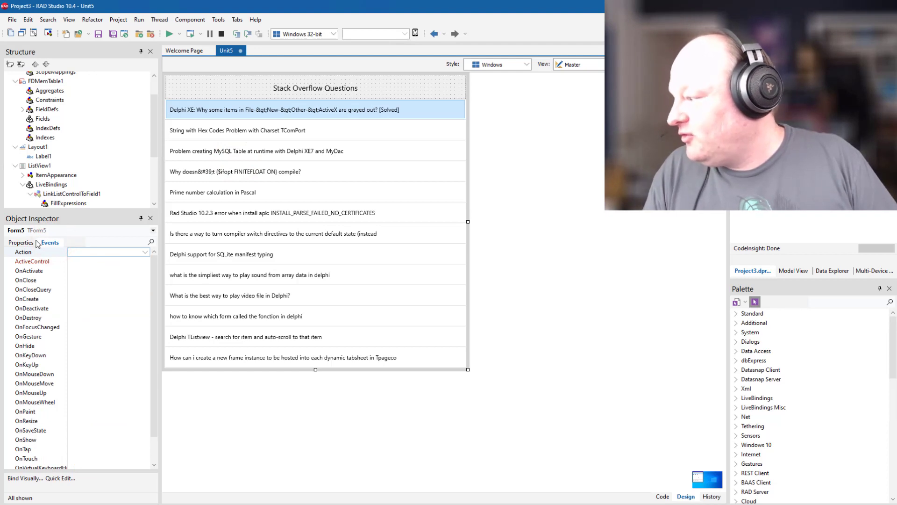
{"action": "left_click", "coordinate": [21, 242]}
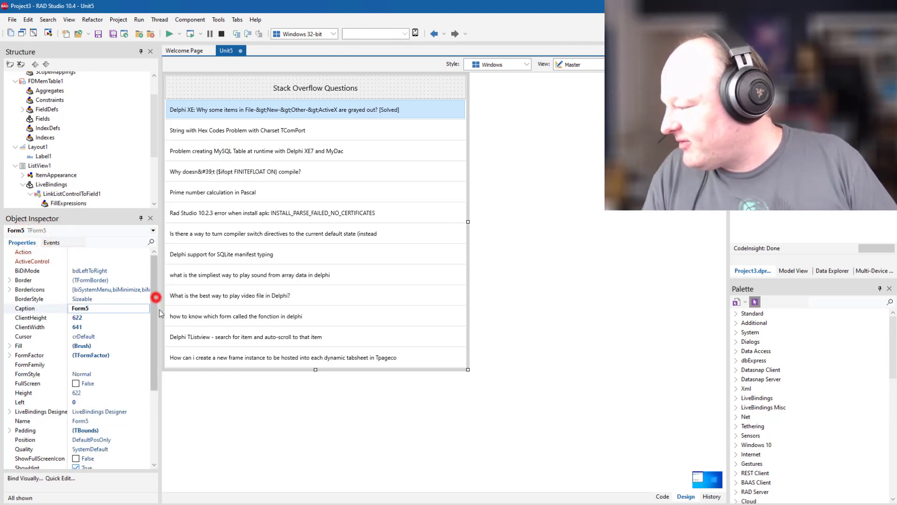
{"action": "scroll", "scroll_direction": "down", "scroll_amount": 3}
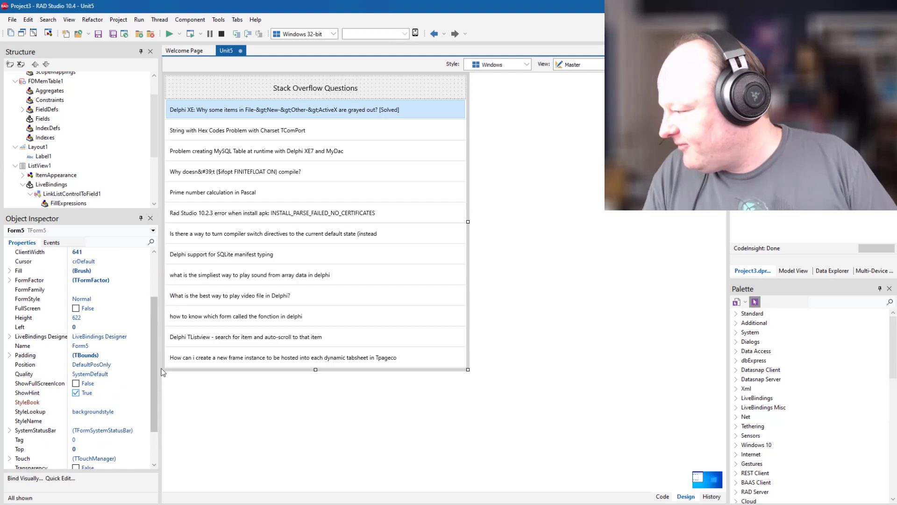
{"action": "left_click", "coordinate": [25, 299]}
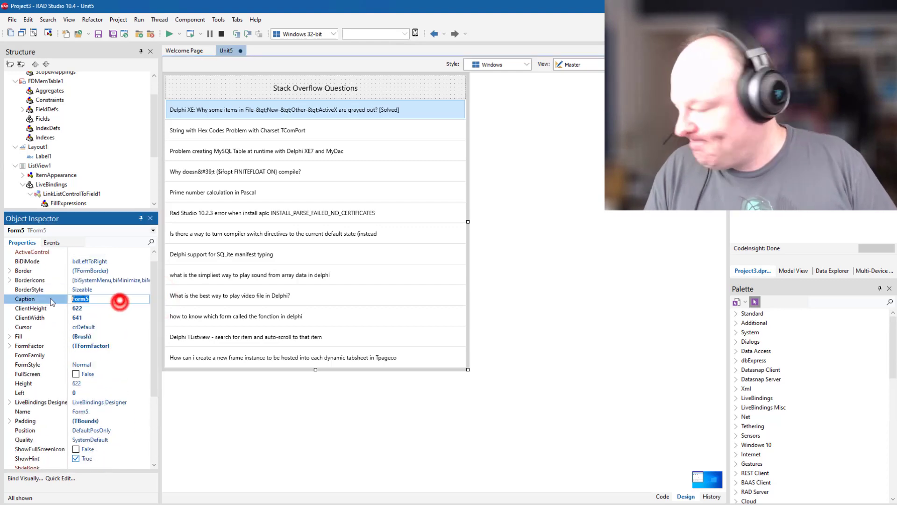
{"action": "type", "text": "Stack Overflow REST Client"}
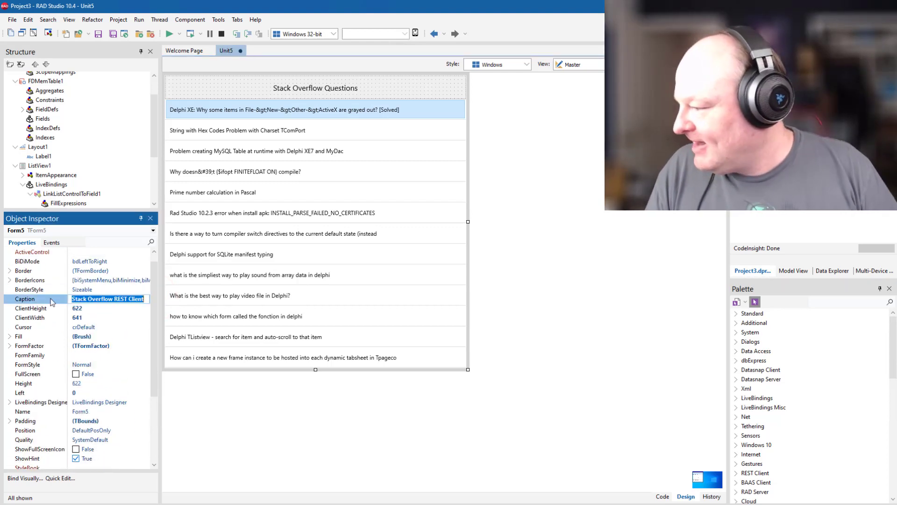
- Show the form's events and create an OnShow handler
{"action": "left_click", "coordinate": [52, 242]}
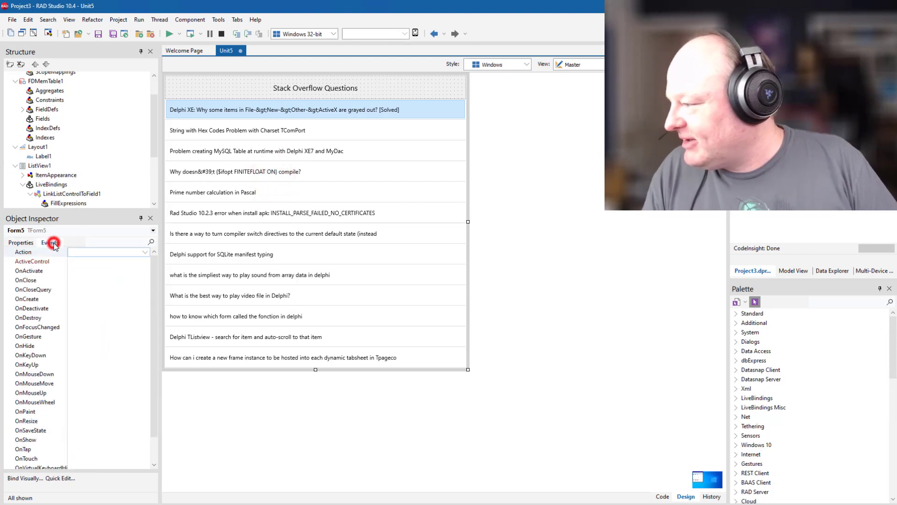
{"action": "left_click", "coordinate": [51, 242]}
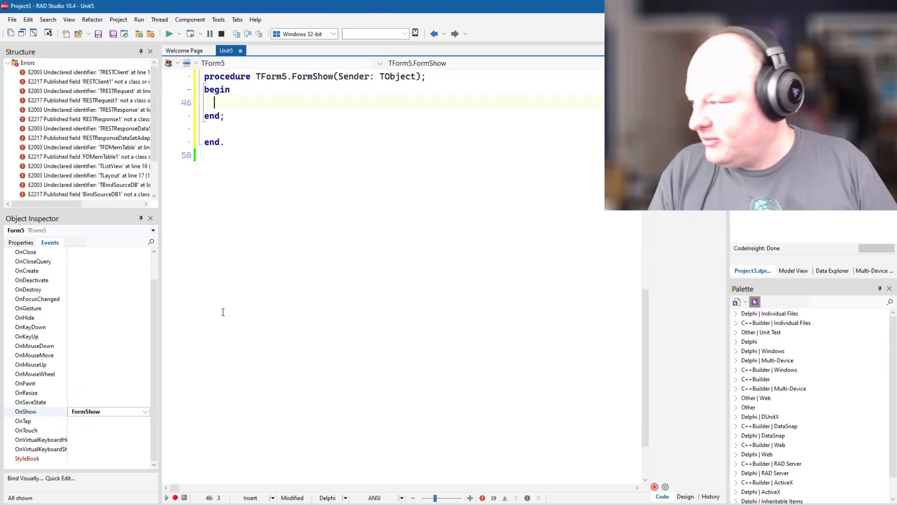
- Call RESTRequest1.Execute in FormShow and jump to the Execute method's source
{"action": "type", "text": "REST"}
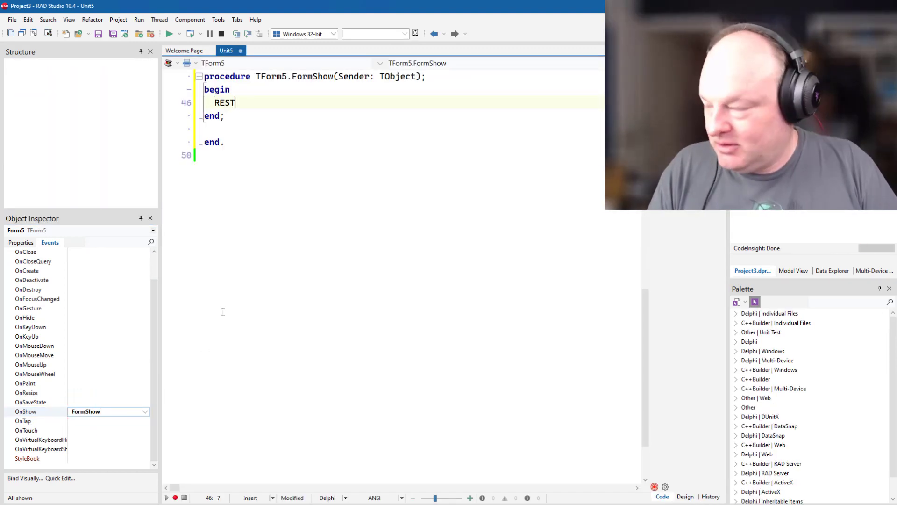
{"action": "type", "text": "equest1.E"}
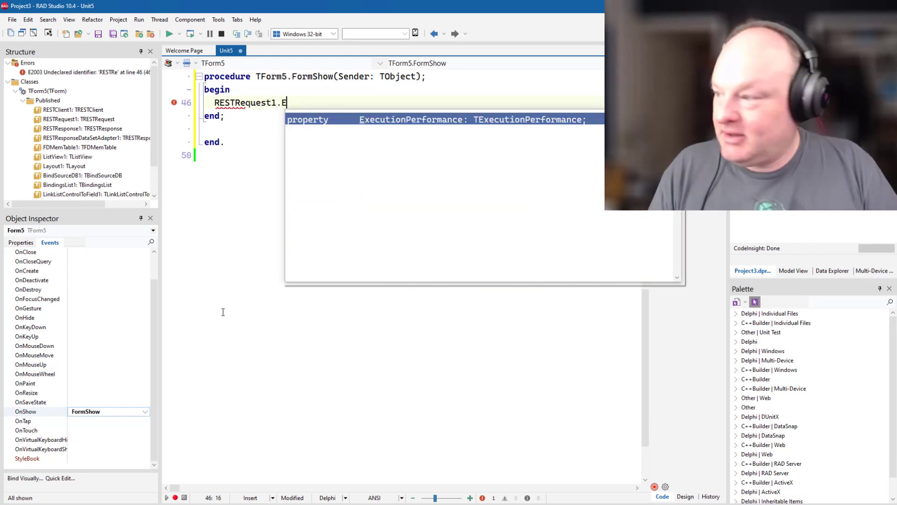
{"action": "type", "text": "xecute;"}
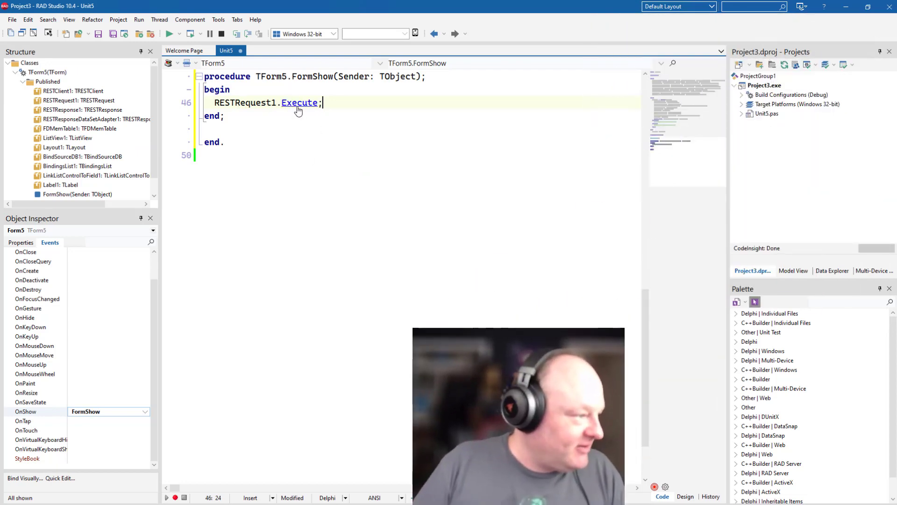
{"action": "left_click", "coordinate": [299, 103]}
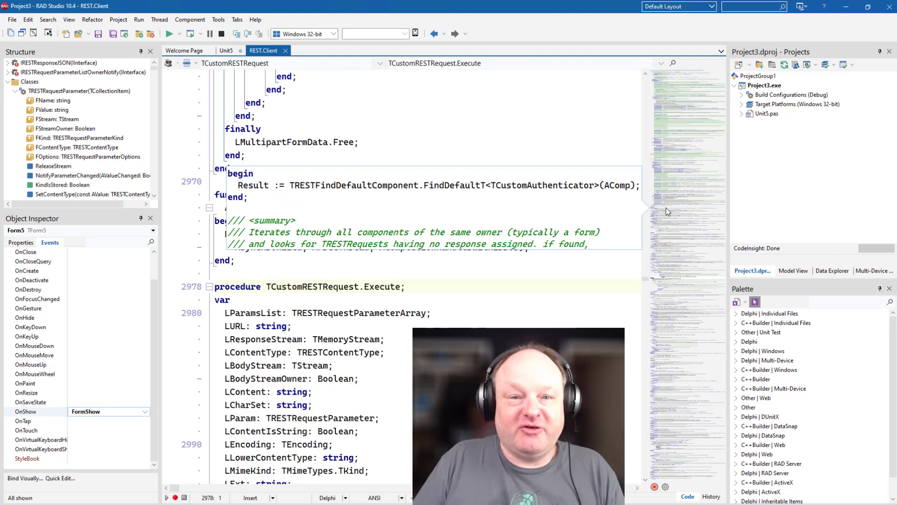
- Switch from the REST.Client source back to Unit5's FormShow handler calling RESTRequest1.Execute
{"action": "left_click", "coordinate": [225, 51]}
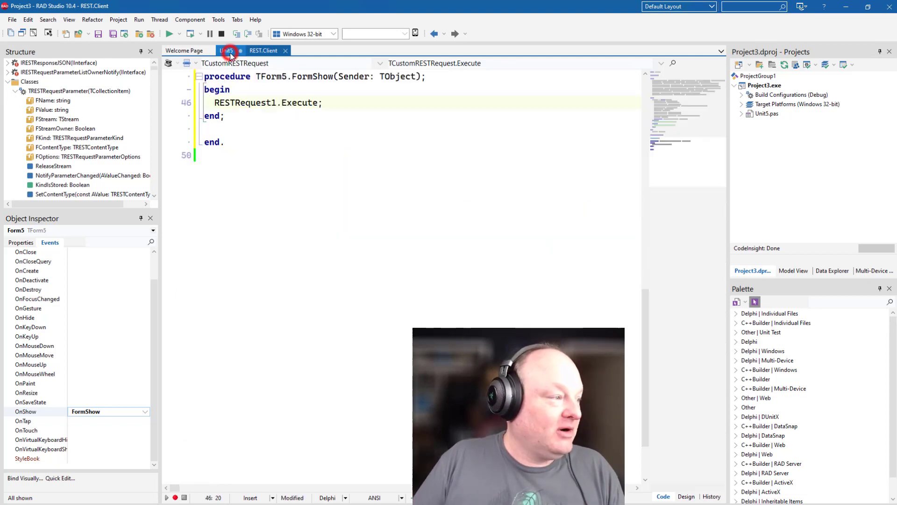
{"action": "left_click", "coordinate": [229, 50]}
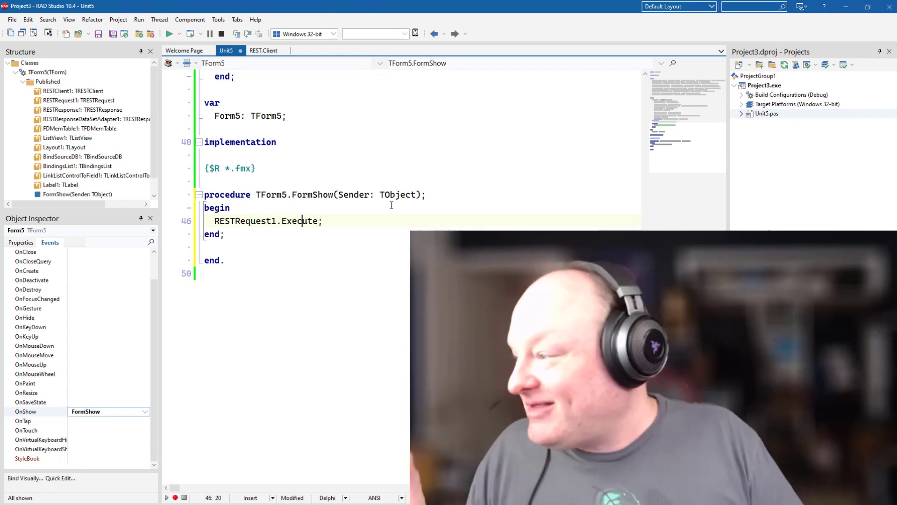
{"action": "left_click", "coordinate": [169, 34]}
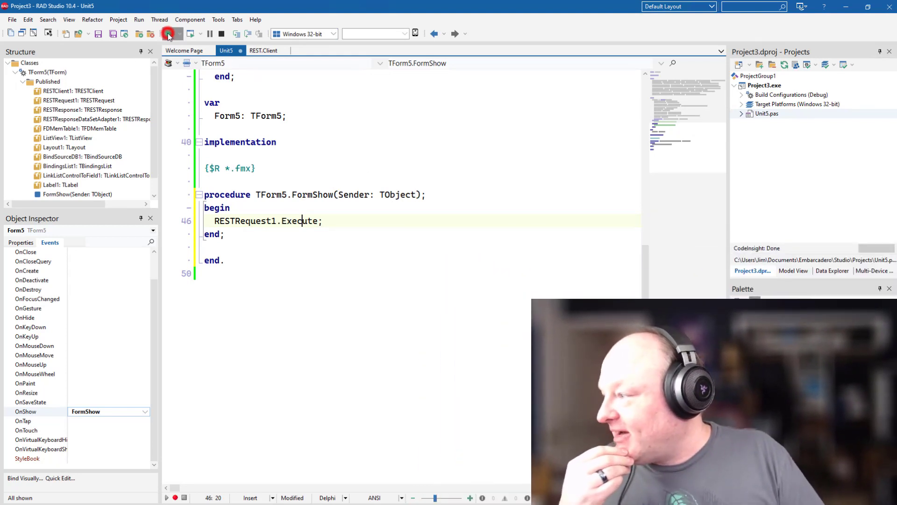
- Build and run the Windows app, showing the Stack Overflow REST Client listing Delphi questions
{"action": "left_click", "coordinate": [167, 33]}
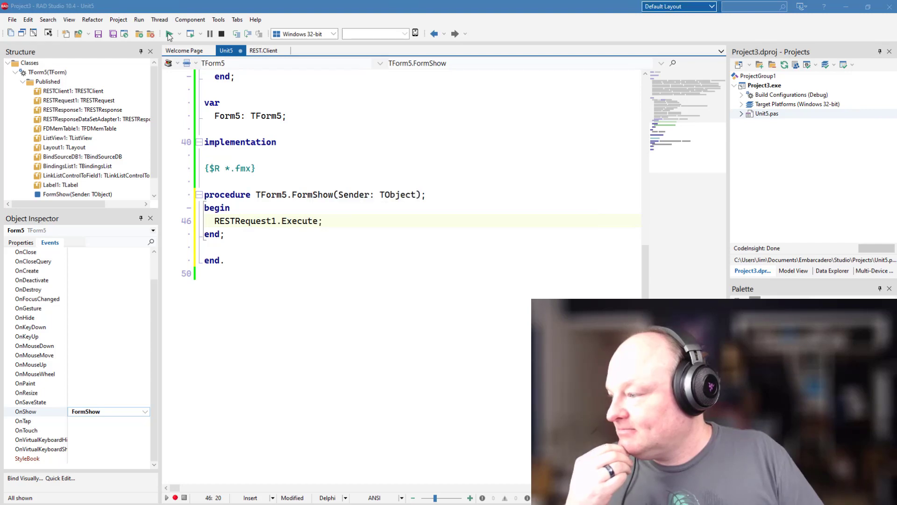
{"action": "left_click", "coordinate": [170, 34]}
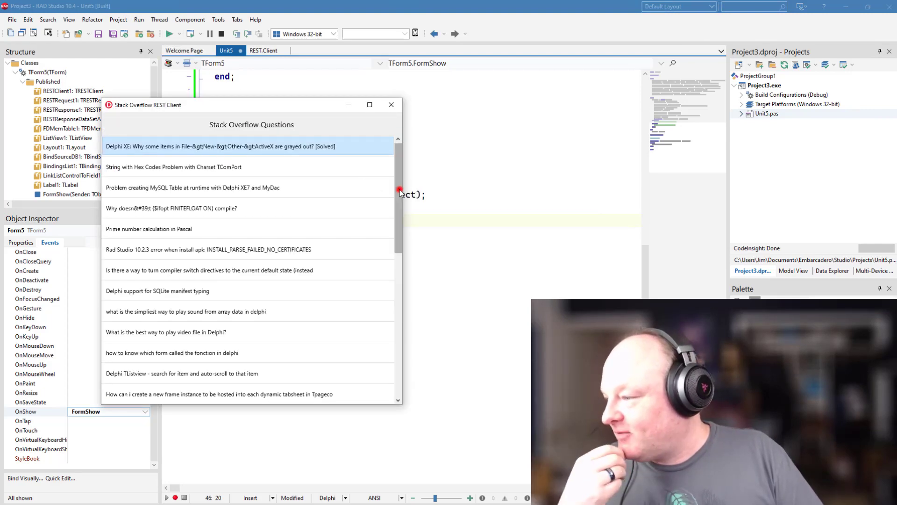
{"action": "mouse_move", "coordinate": [390, 95]}
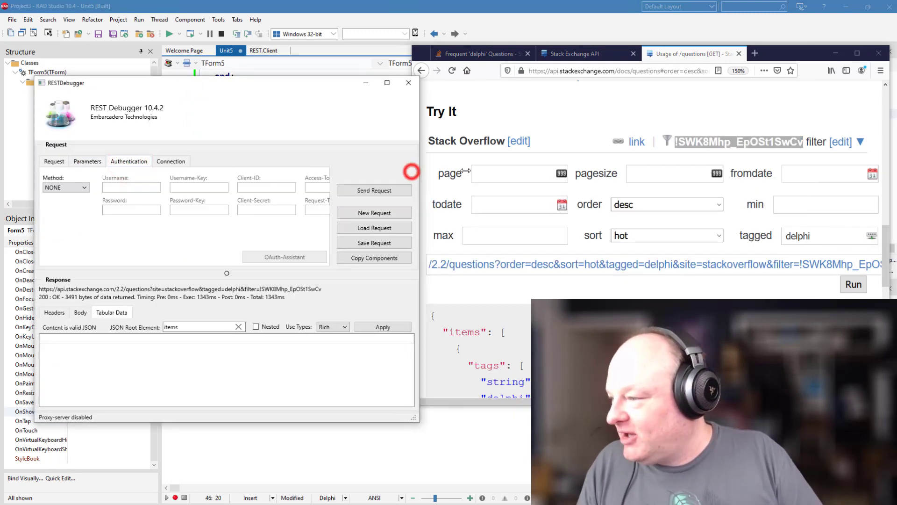
- Keep the REST Debugger authentication method at NONE, close it and return to the Unit5 editor
{"action": "left_click", "coordinate": [82, 187]}
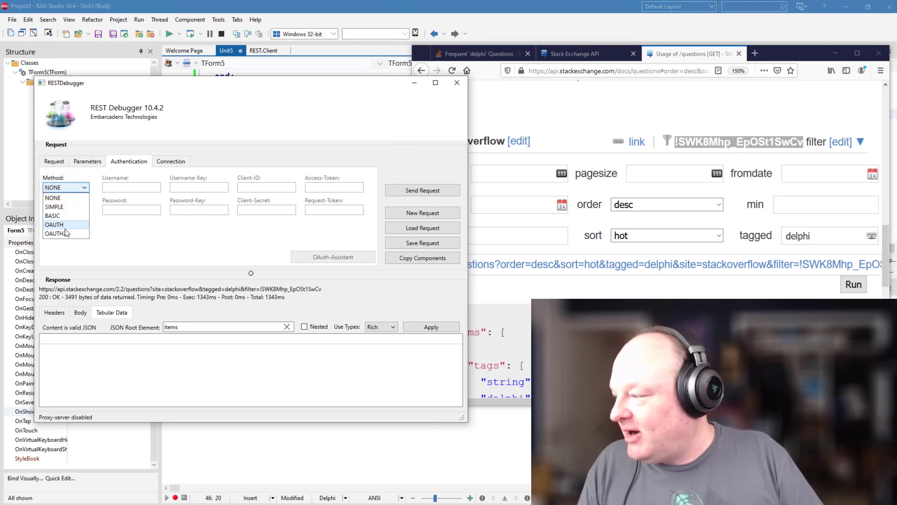
{"action": "left_click", "coordinate": [52, 198]}
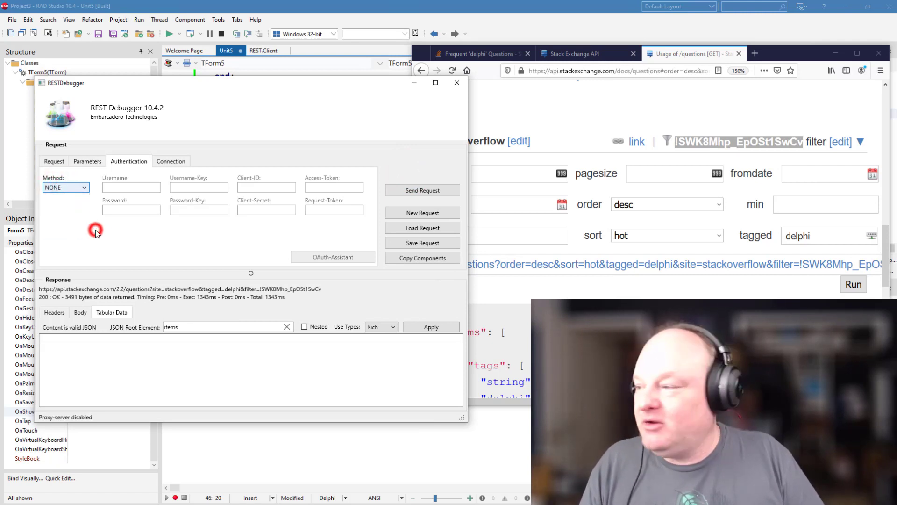
{"action": "left_click", "coordinate": [457, 82]}
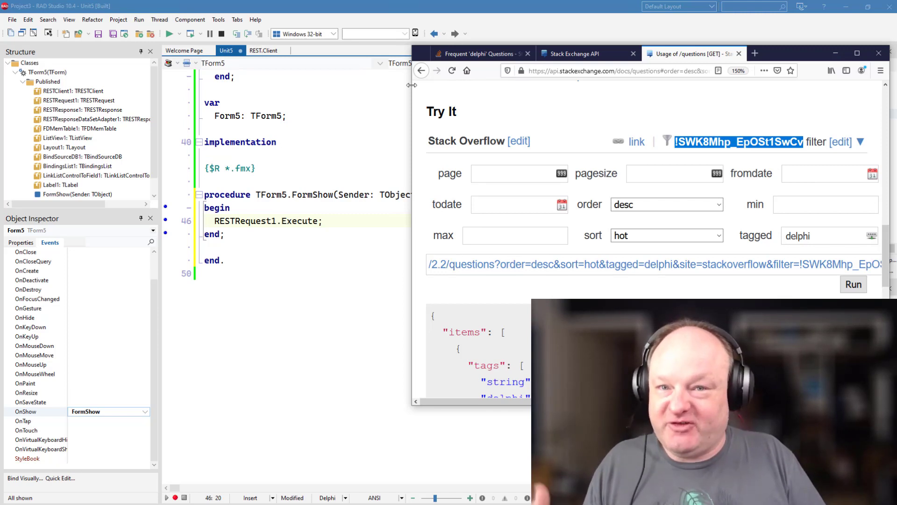
{"action": "left_click", "coordinate": [316, 208]}
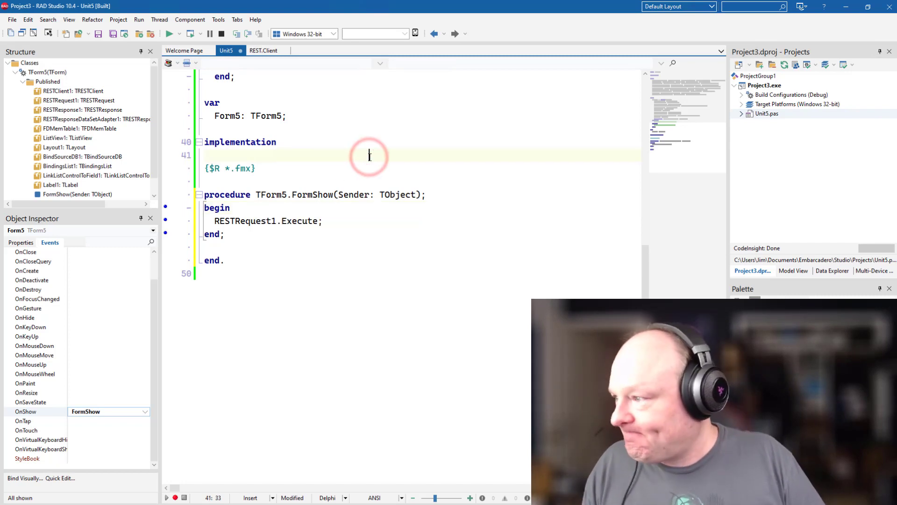
{"action": "left_click", "coordinate": [727, 113]}
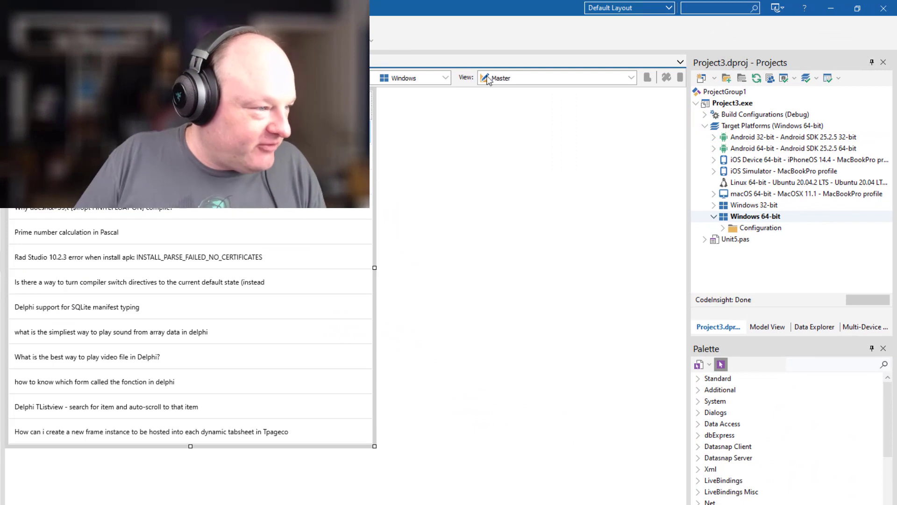
- Preview as iPhone 5.5", append 'on iOS' to Label1's text, and target iOS Device 64-bit
{"action": "left_click", "coordinate": [632, 77]}
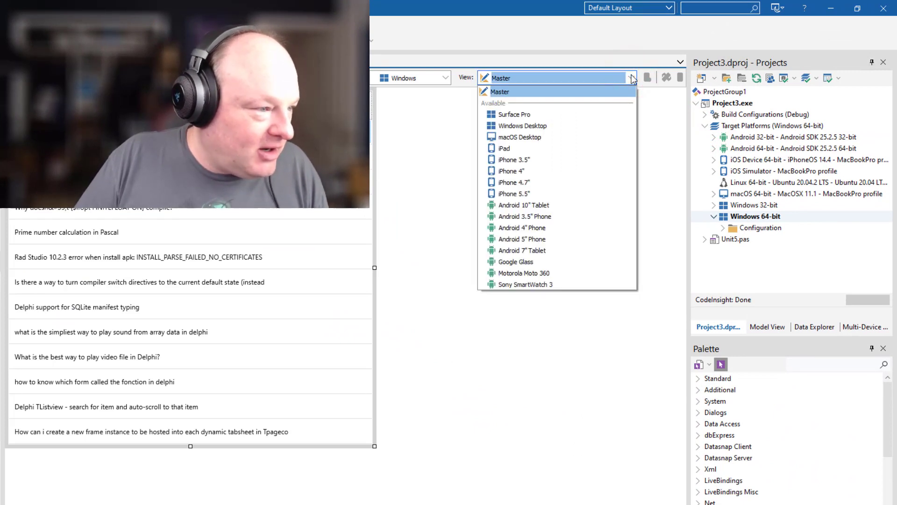
{"action": "mouse_move", "coordinate": [564, 136]}
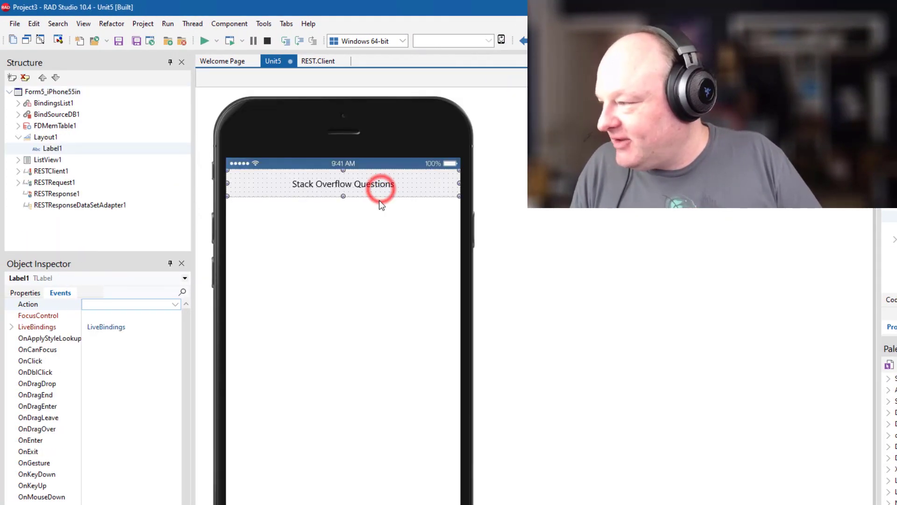
{"action": "left_click", "coordinate": [24, 292]}
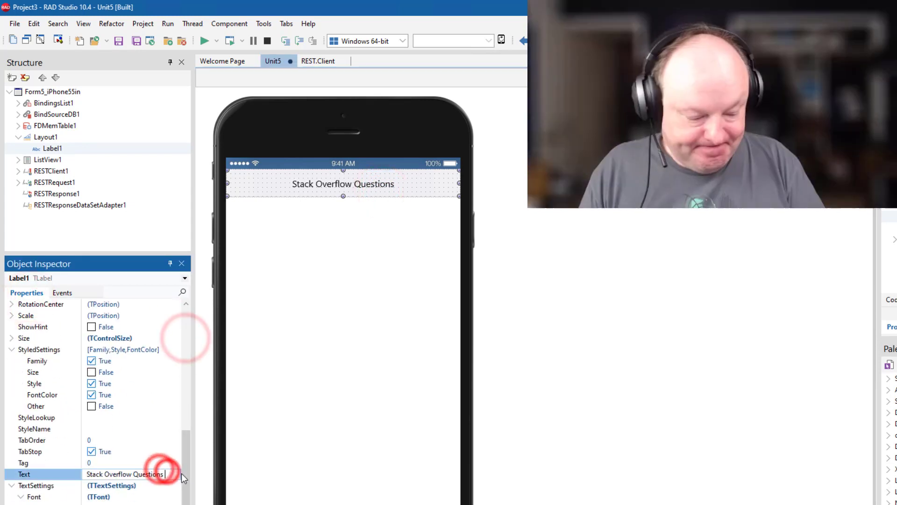
{"action": "type", "text": "on iOS"}
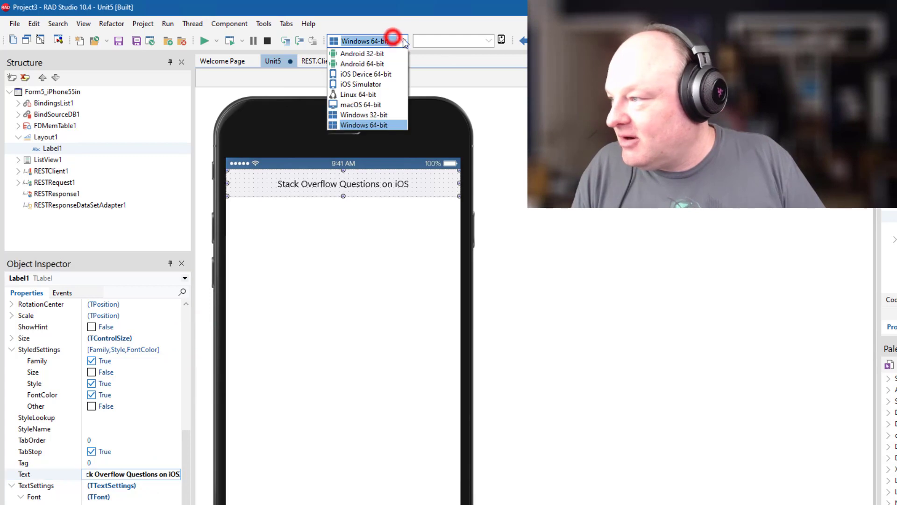
{"action": "mouse_move", "coordinate": [383, 74]}
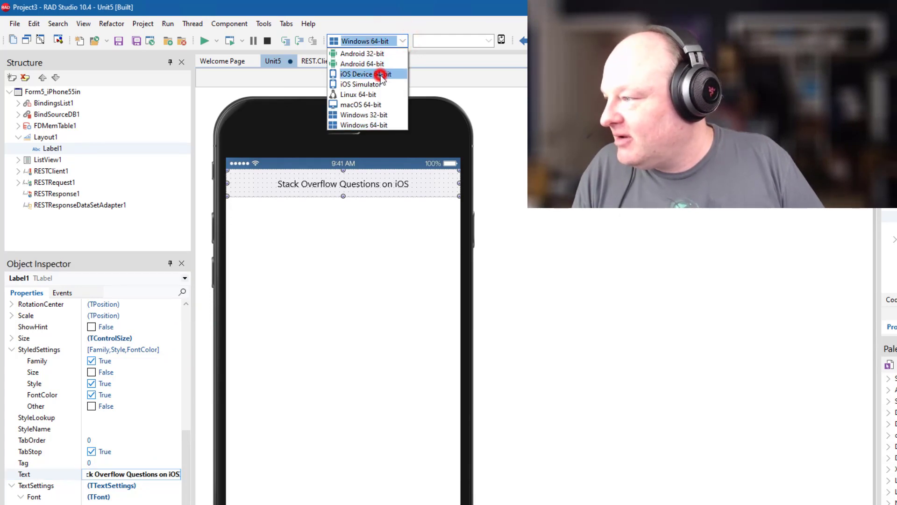
{"action": "left_click", "coordinate": [364, 74]}
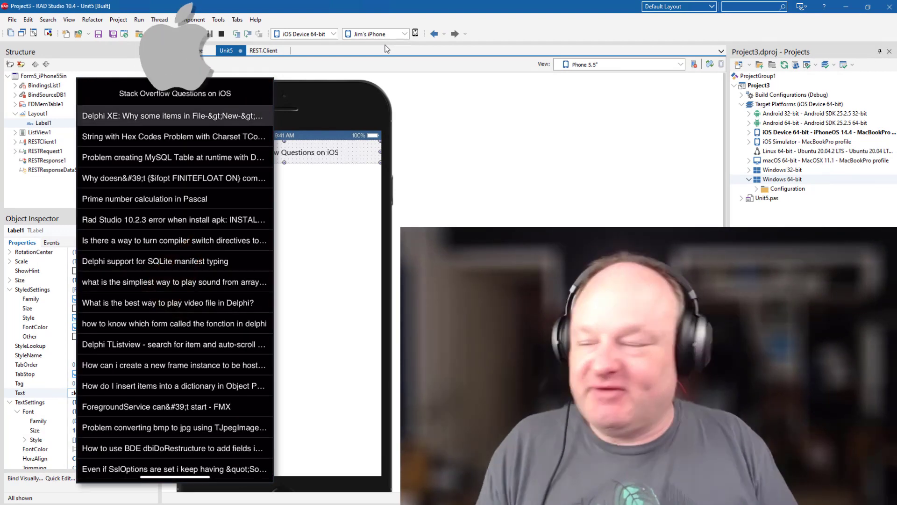
- Scroll through the question list running on iPhone alongside the Windows and macOS versions
{"action": "scroll", "scroll_direction": "down", "scroll_amount": 3}
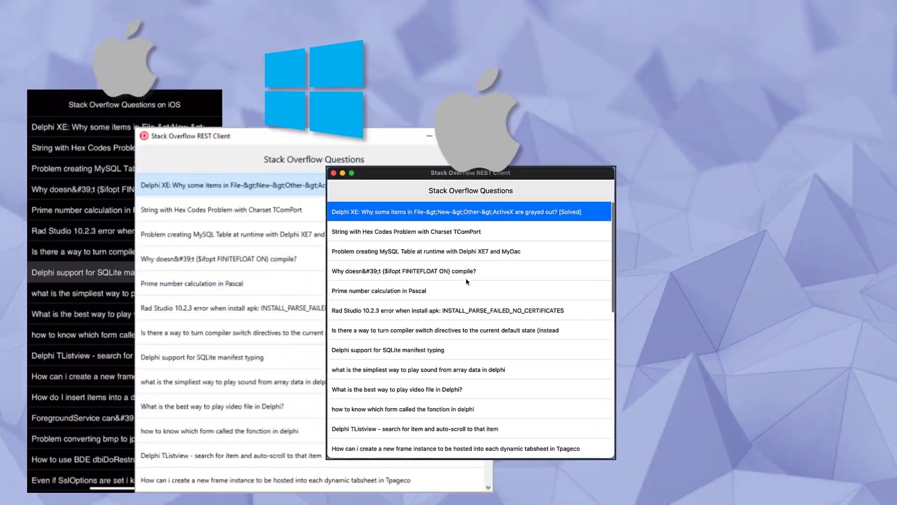
{"action": "scroll", "scroll_direction": "down", "scroll_amount": 3}
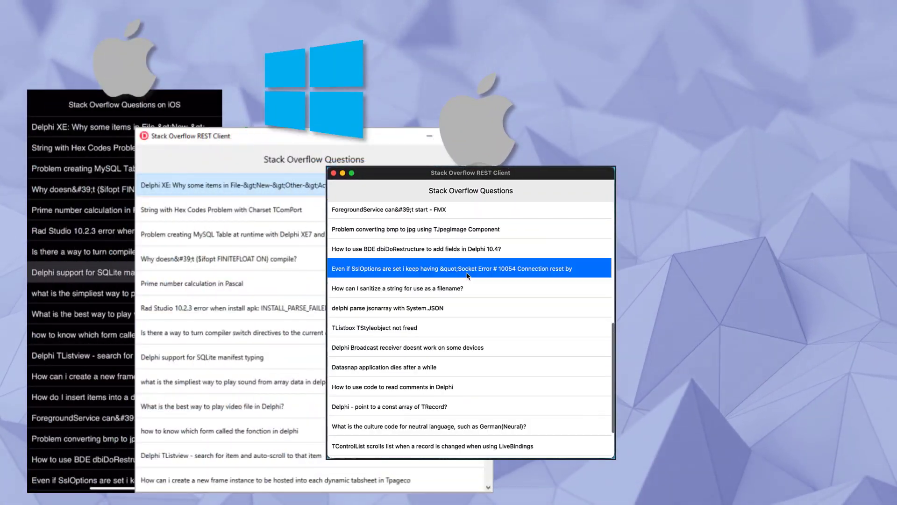